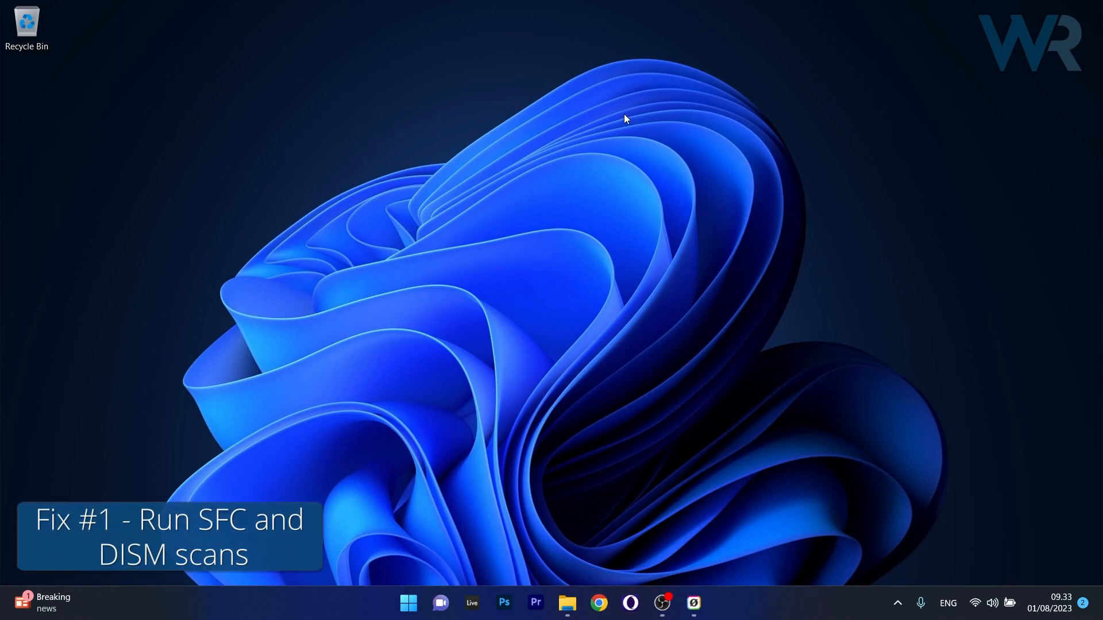
# - Search 'cmd' from Start and run Command Prompt as administrator
pyautogui.click(408, 602)
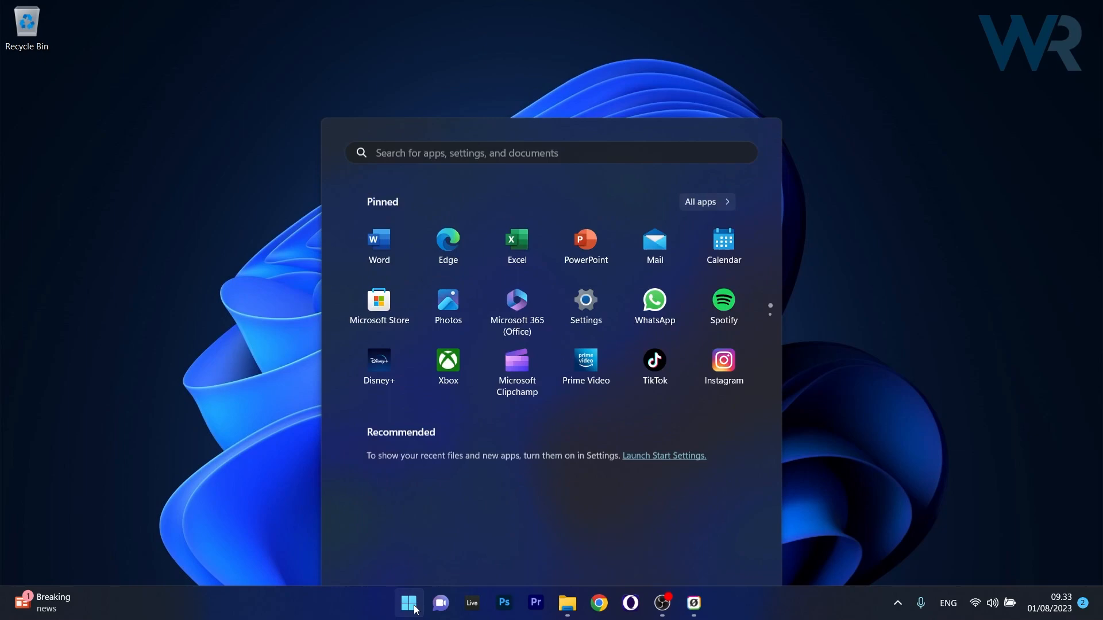
pyautogui.write('cmd')
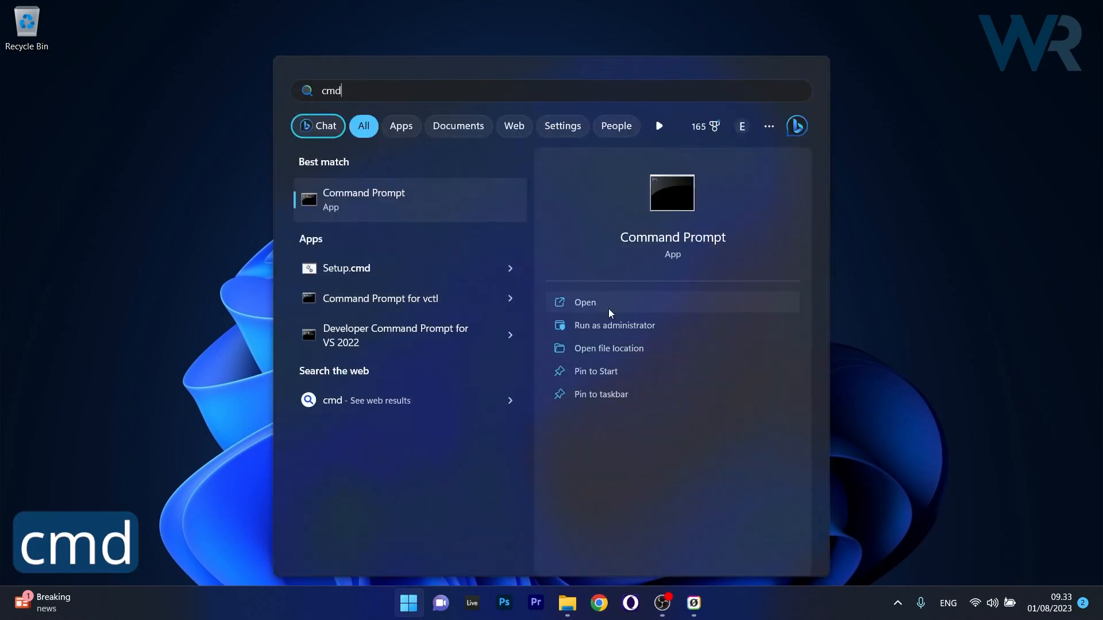
pyautogui.click(614, 325)
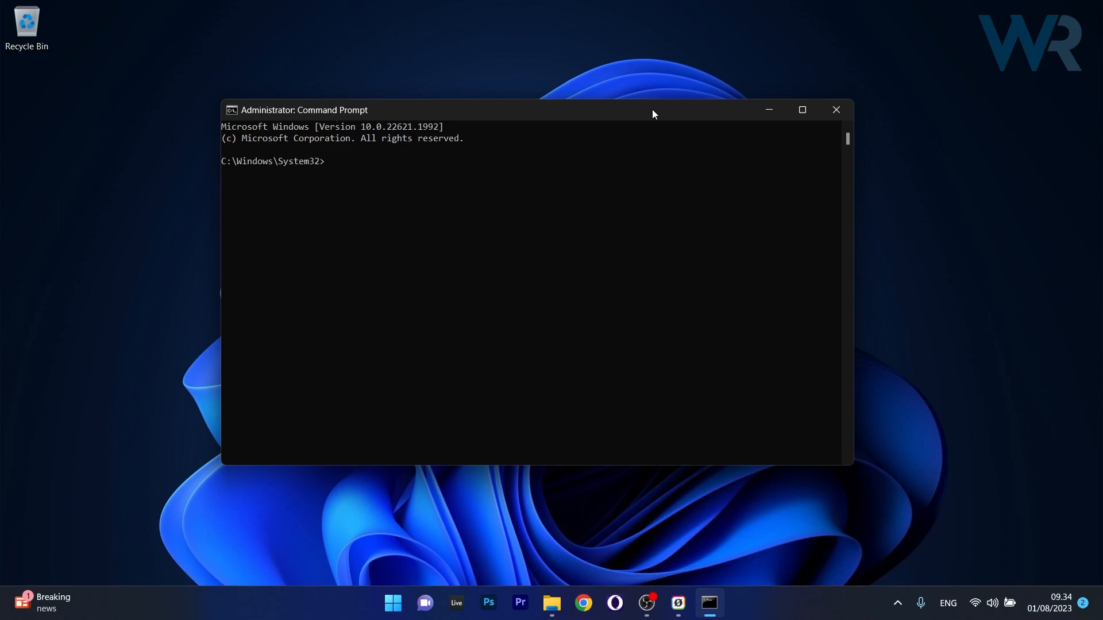
pyautogui.moveTo(813, 129)
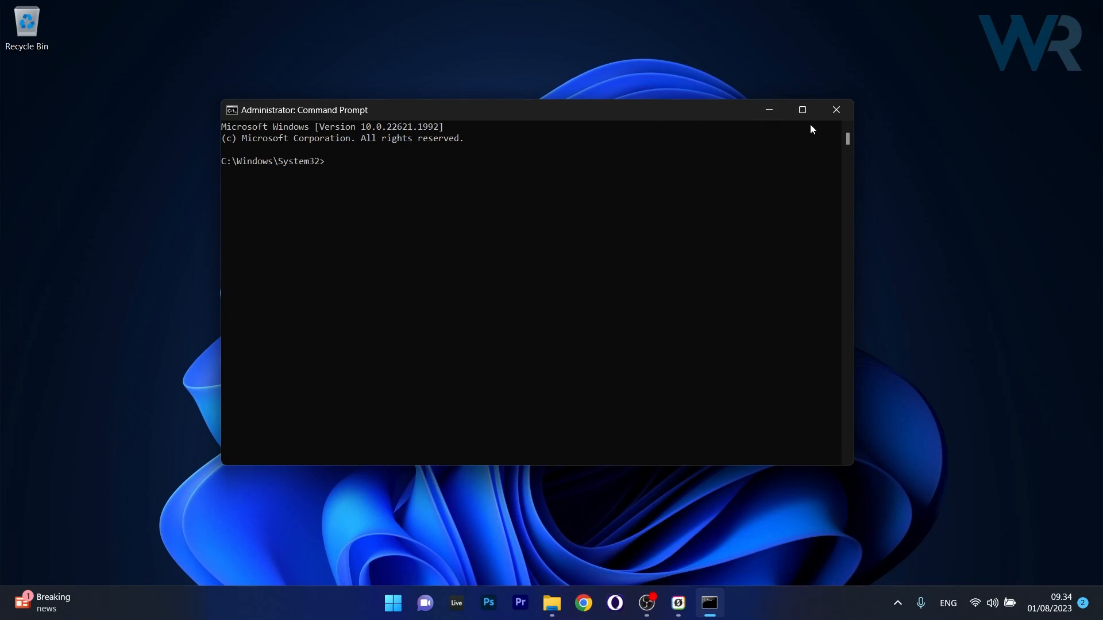
# - Close the Command Prompt window and launch the Settings app from Start
pyautogui.click(836, 109)
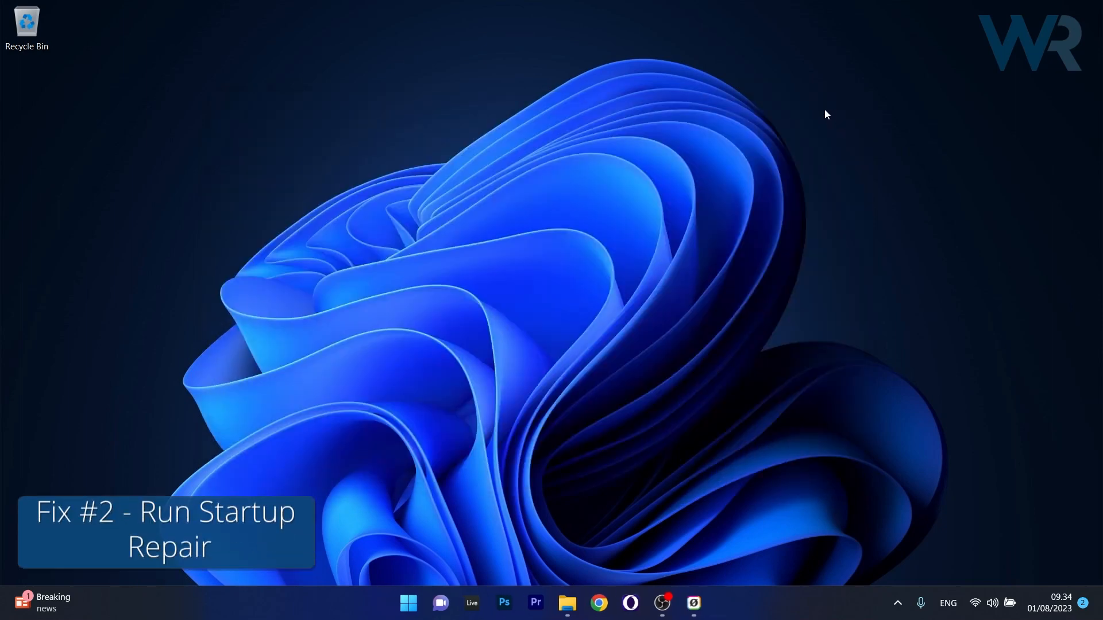
pyautogui.moveTo(815, 121)
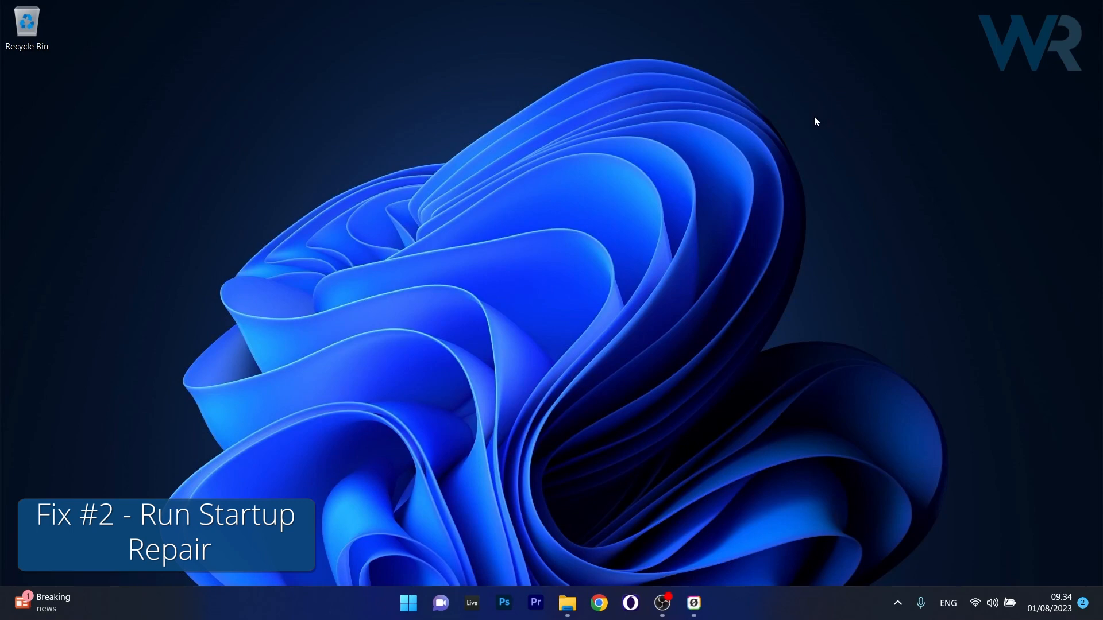
pyautogui.click(408, 603)
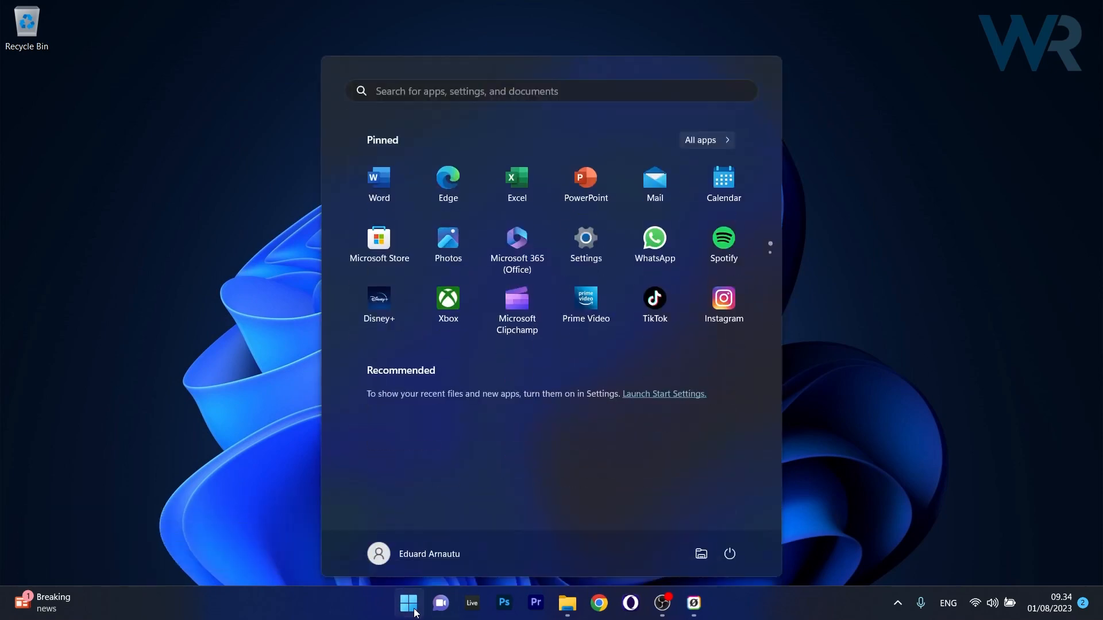
pyautogui.click(585, 238)
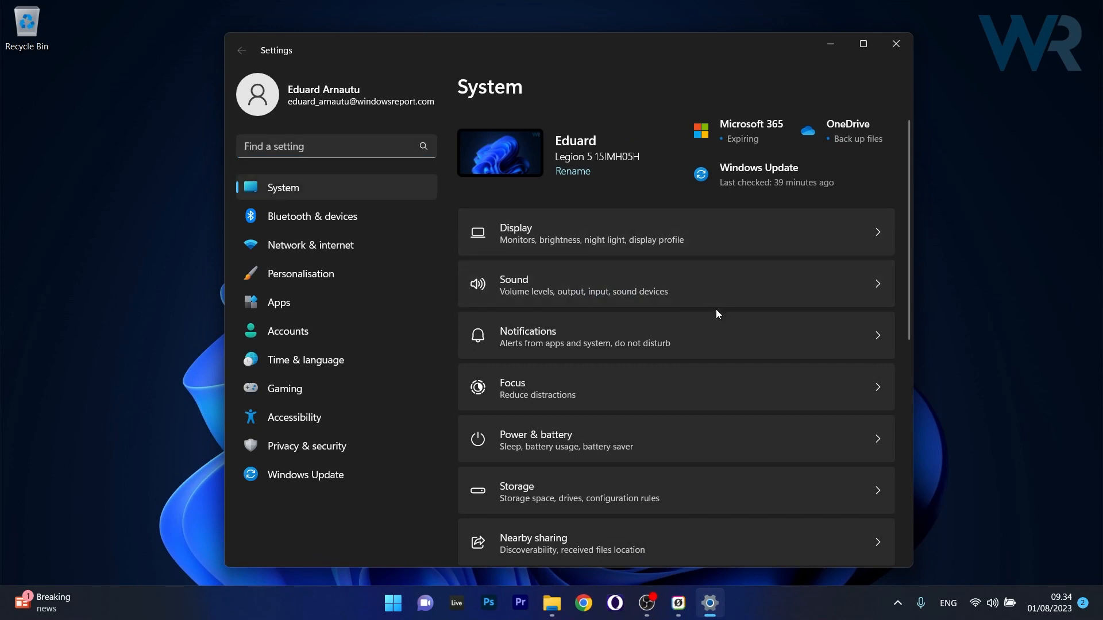
# - Scroll to Recovery and restart now into Advanced startup
pyautogui.scroll(-3)
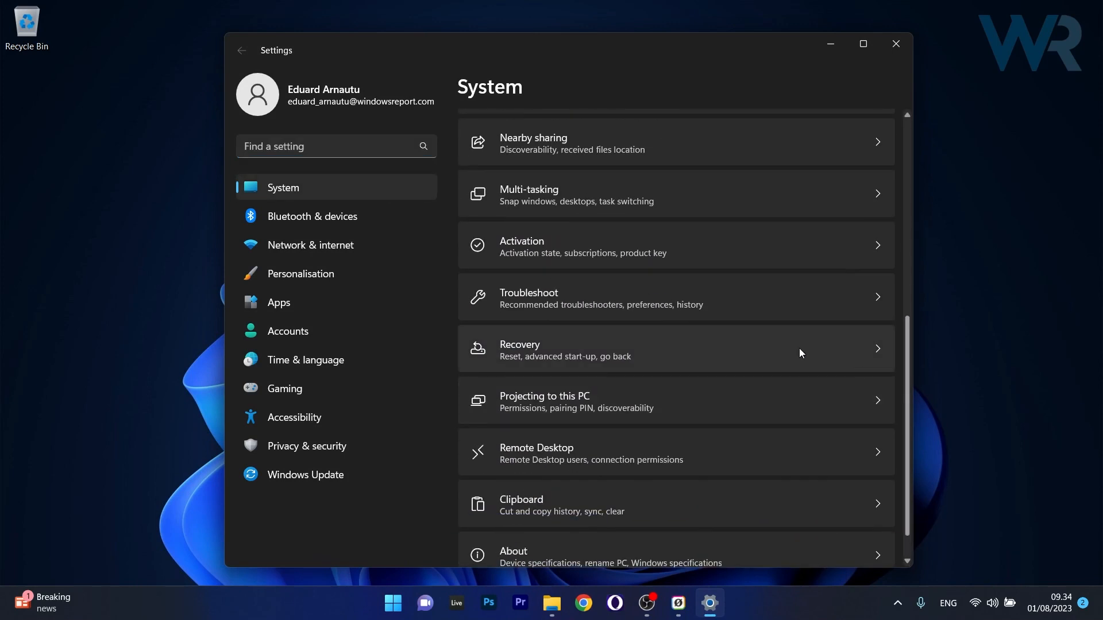
pyautogui.moveTo(757, 352)
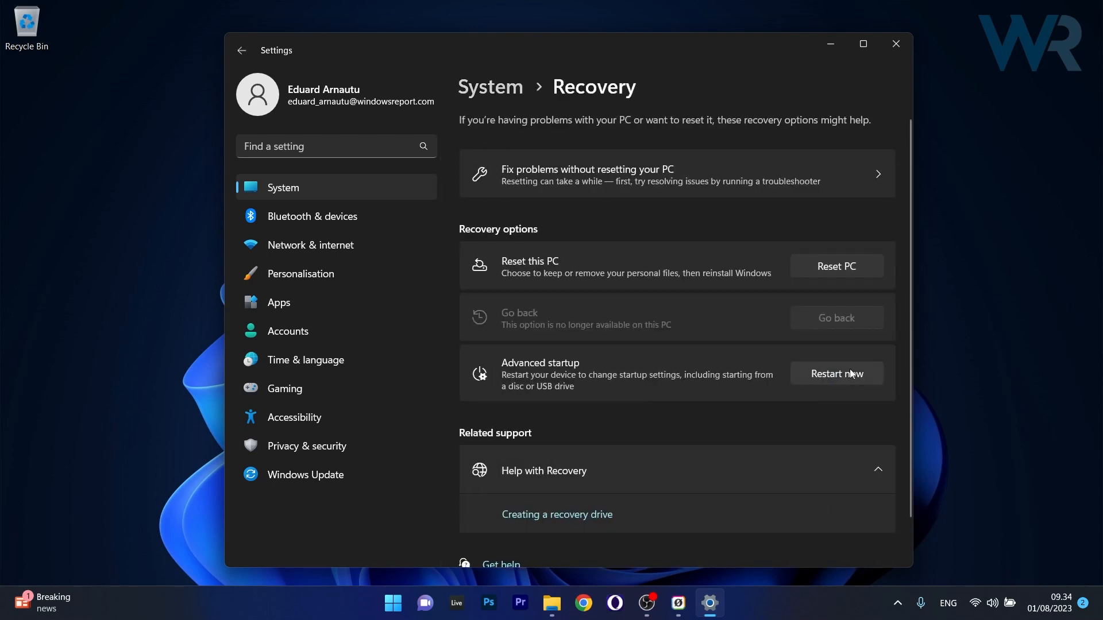
pyautogui.moveTo(533, 370)
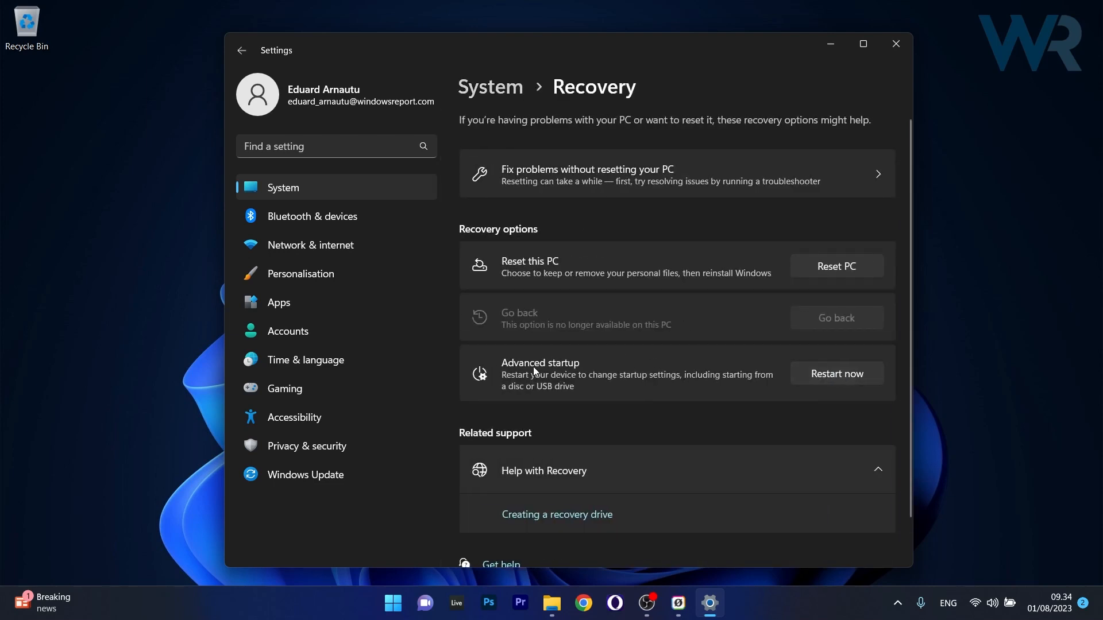
pyautogui.moveTo(736, 370)
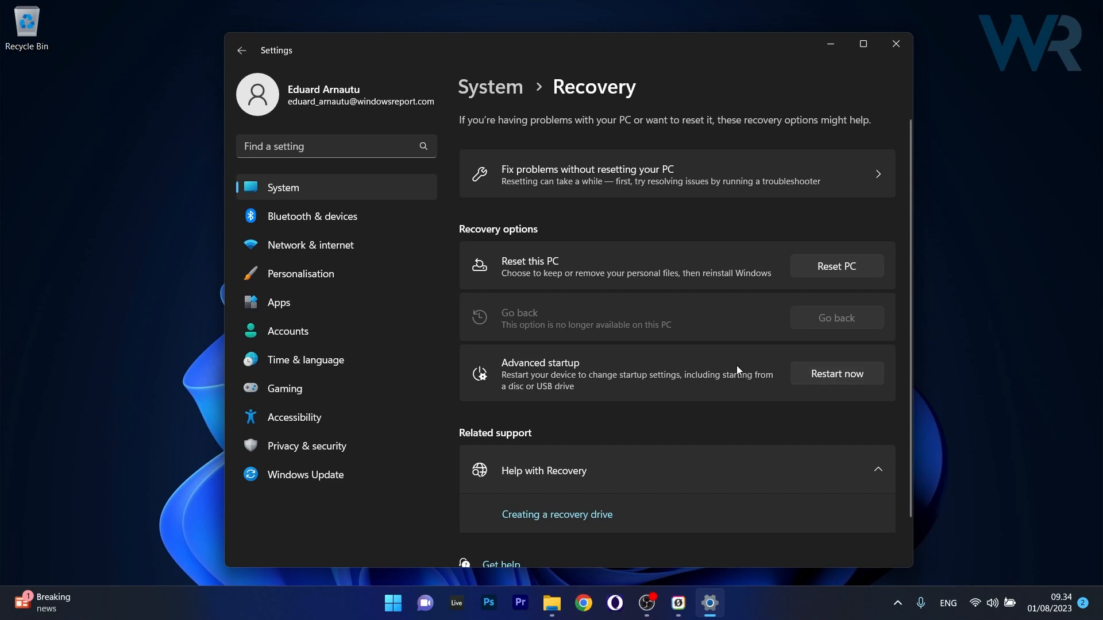
pyautogui.click(835, 373)
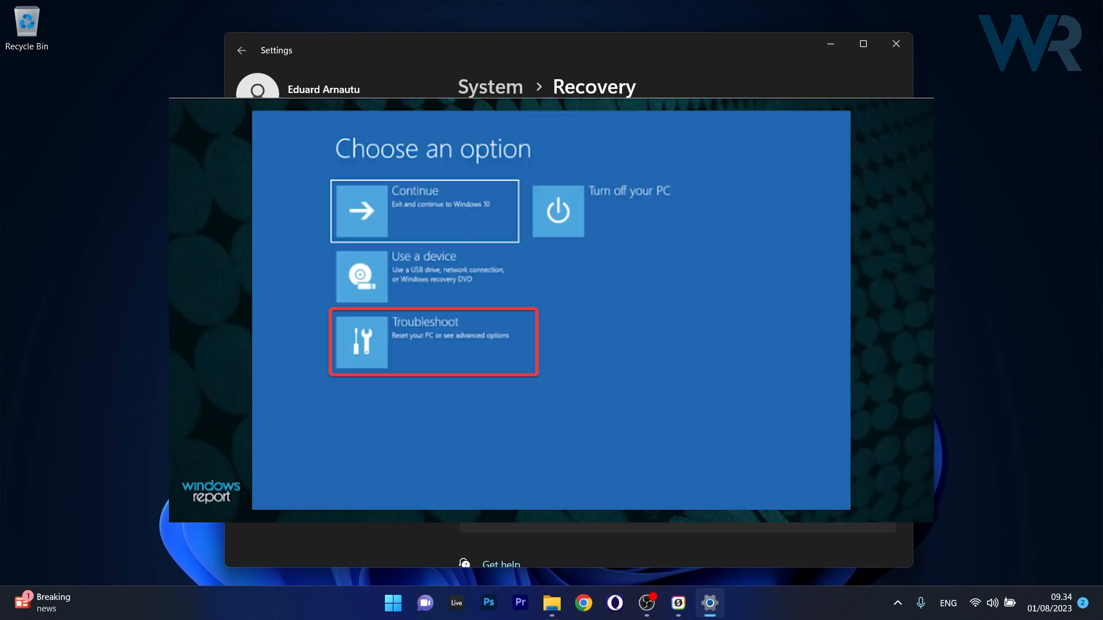
# - Choose Troubleshoot, close Settings, and launch Registry Editor via a 'regedit' search
pyautogui.click(432, 342)
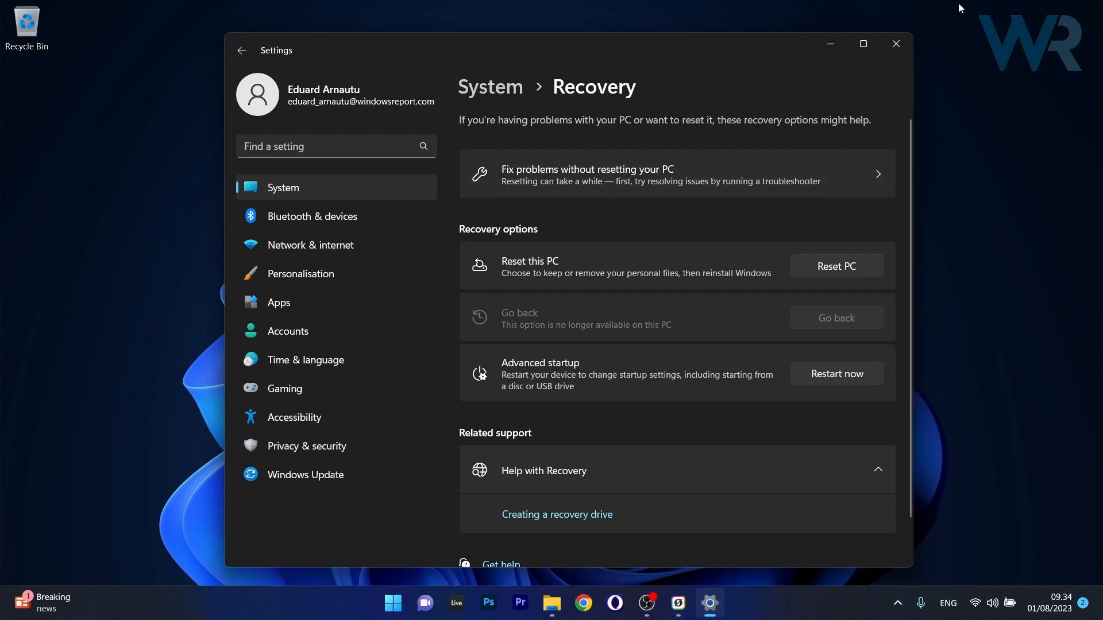
pyautogui.click(895, 43)
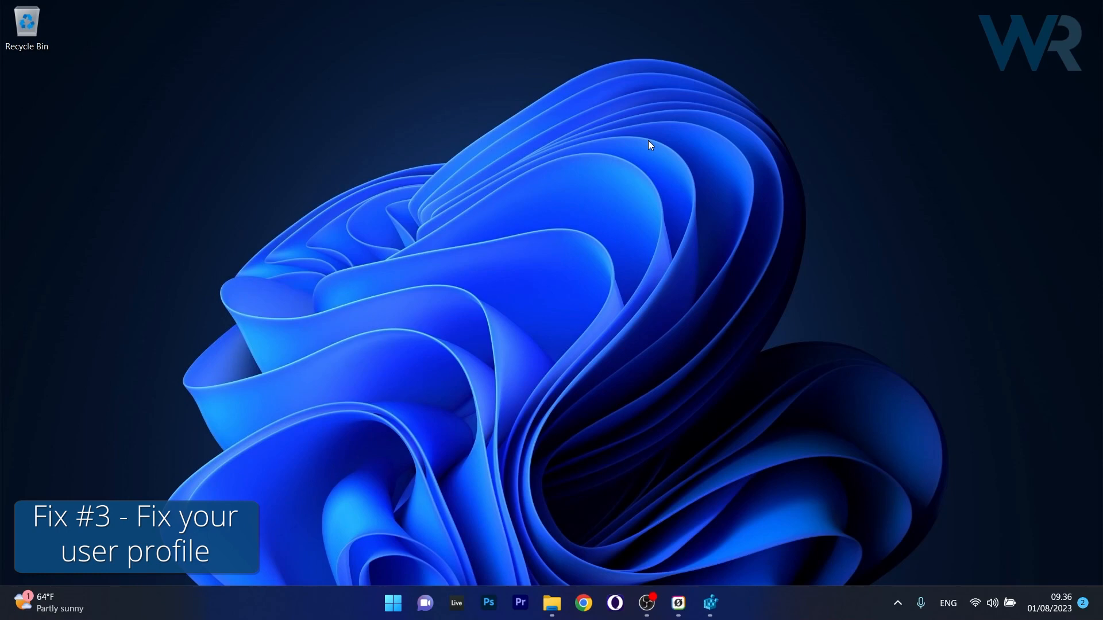
pyautogui.moveTo(587, 197)
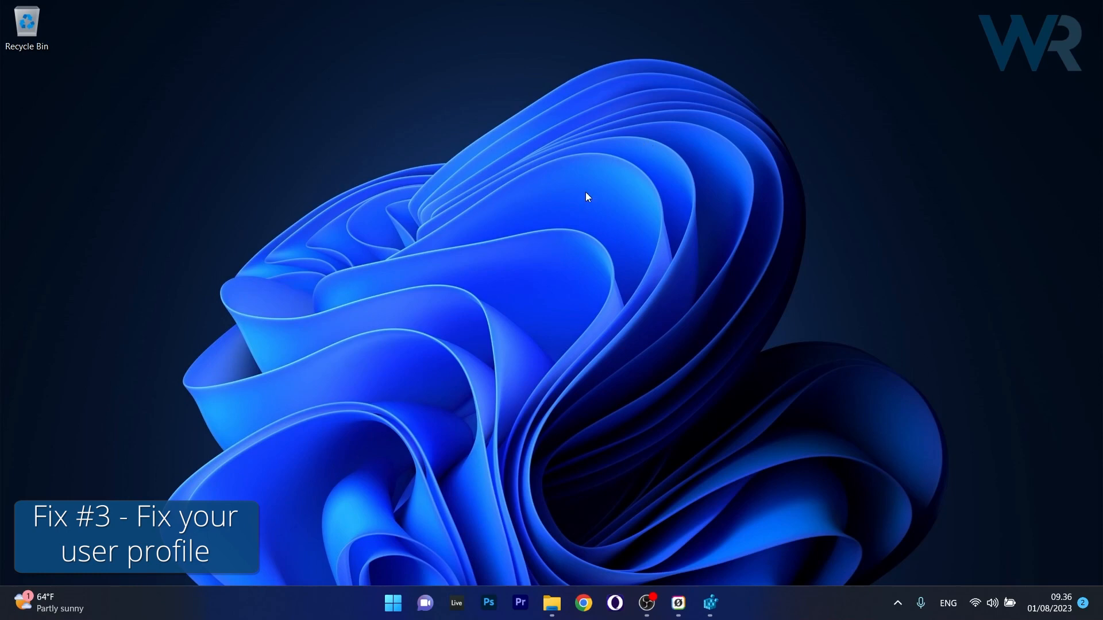
pyautogui.click(393, 602)
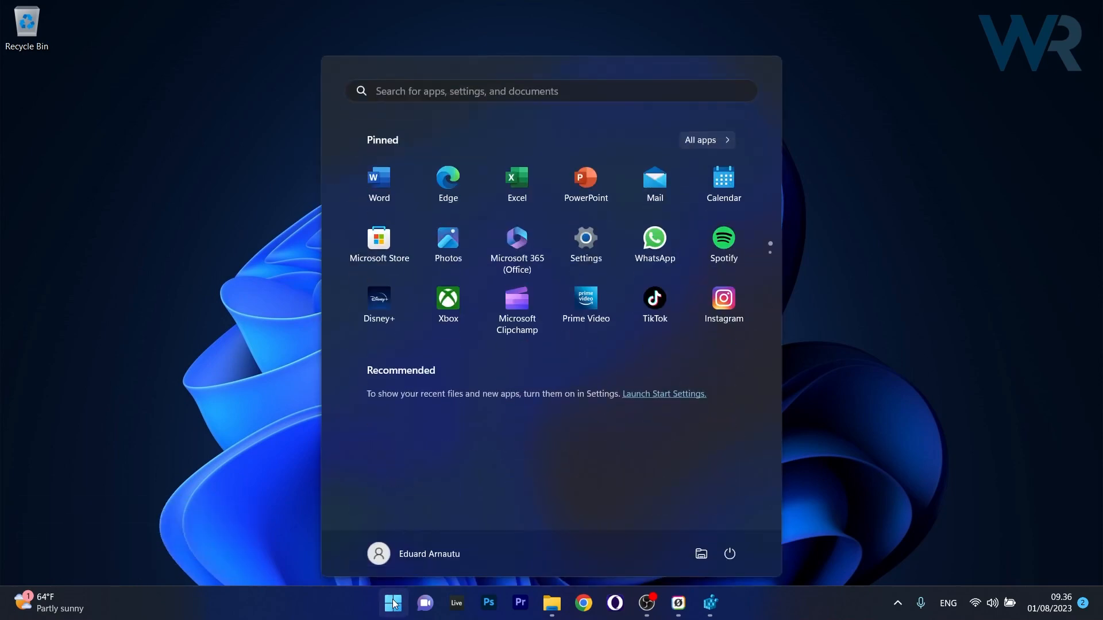
pyautogui.write('regedit')
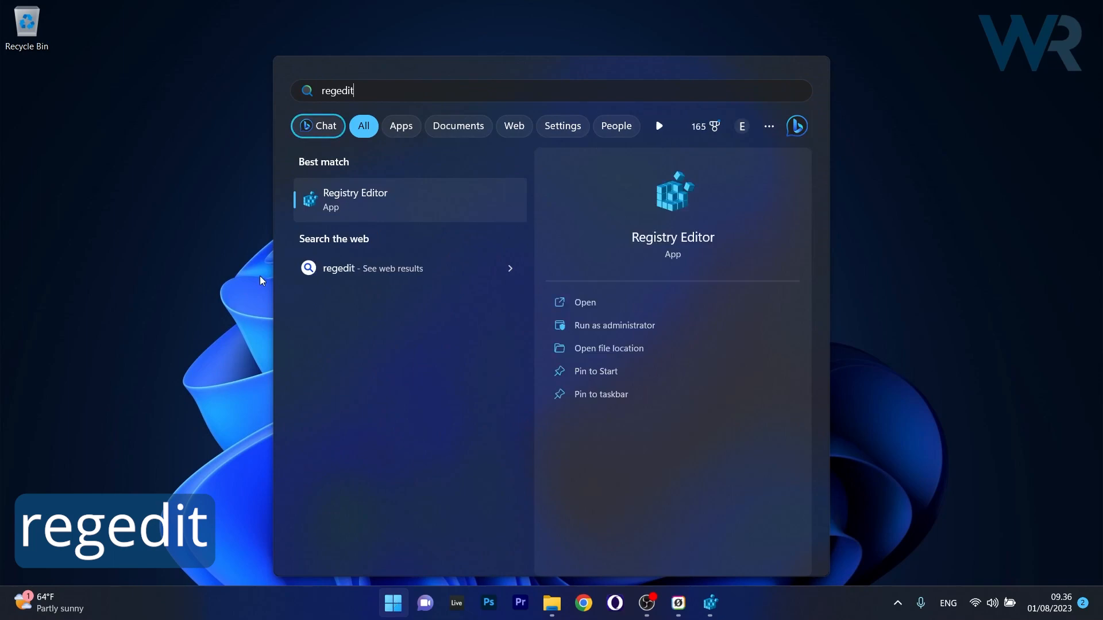
pyautogui.click(584, 302)
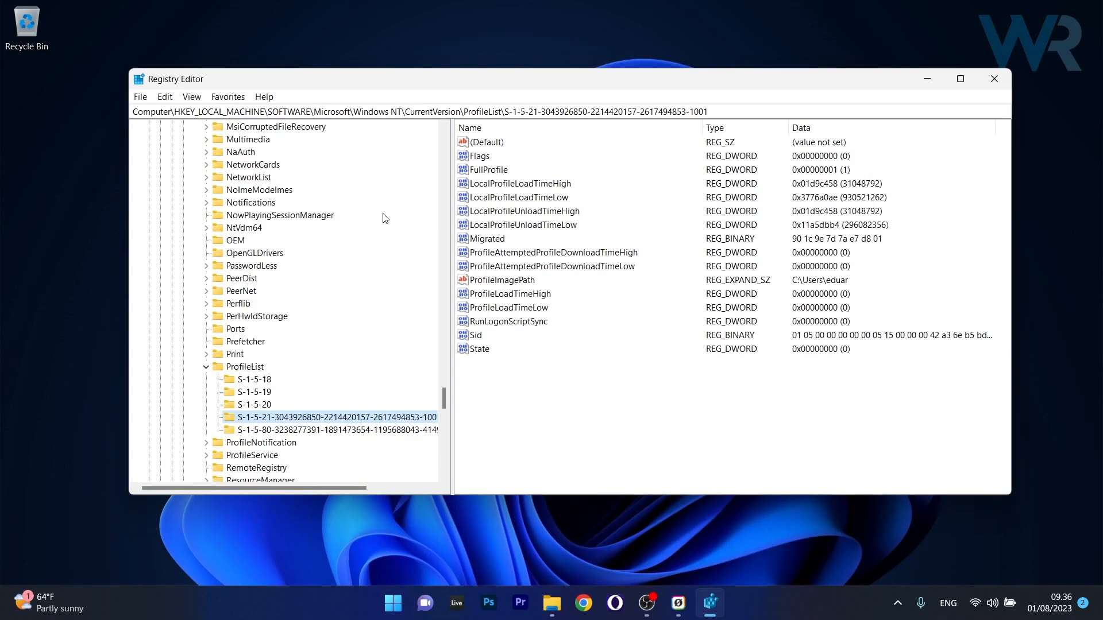
# - Navigate to HKLM\SOFTWARE\Microsoft\Windows NT\CurrentVersion\ProfileList
pyautogui.scroll(3)
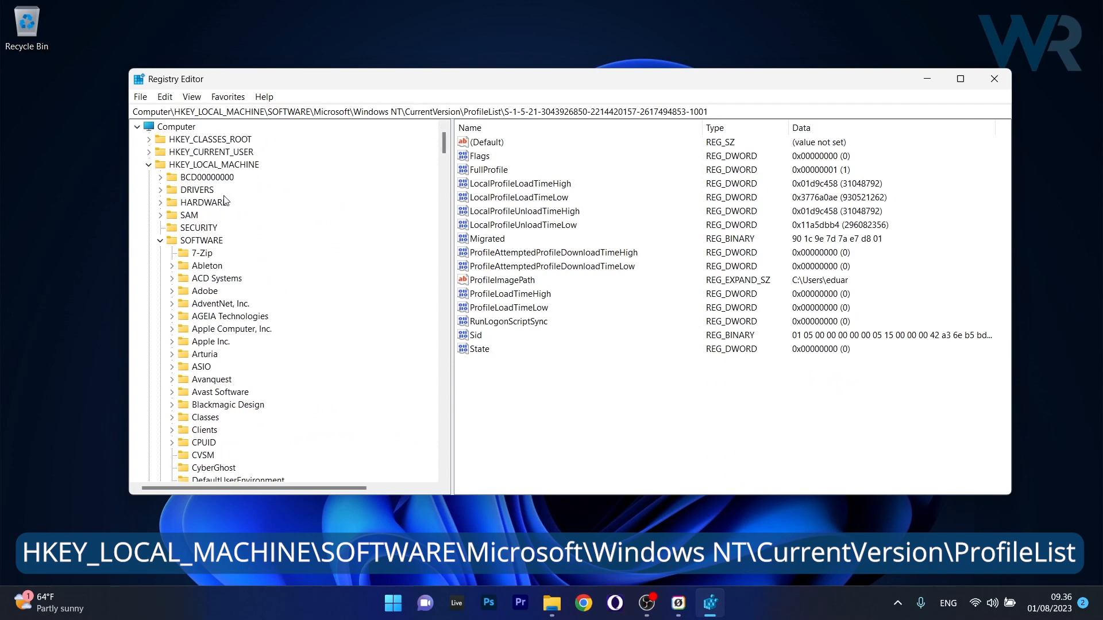
pyautogui.click(214, 164)
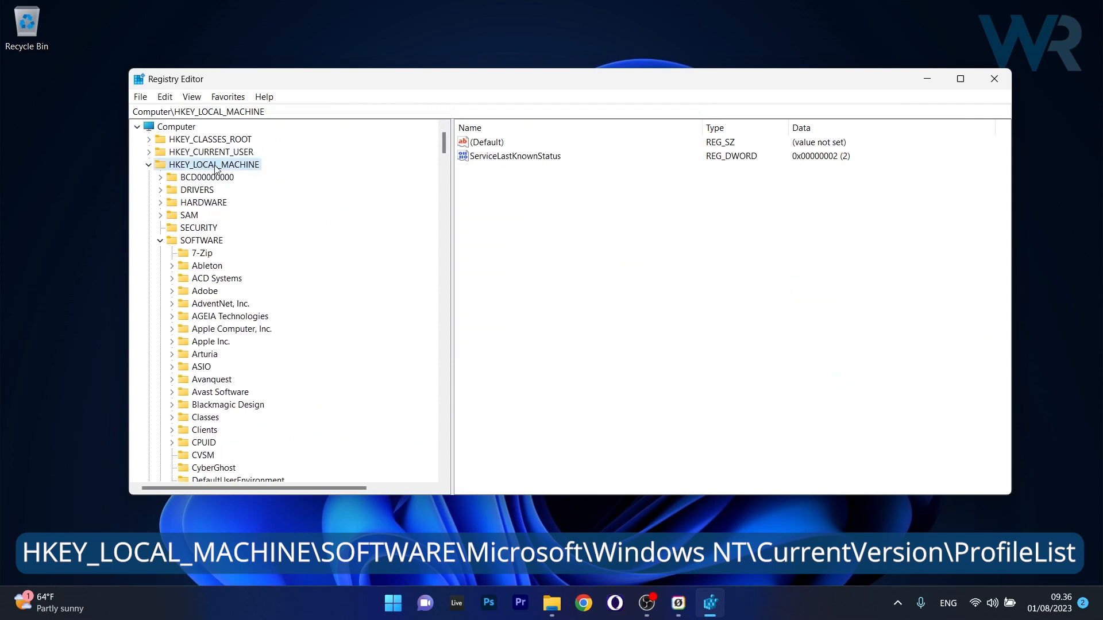
pyautogui.click(203, 240)
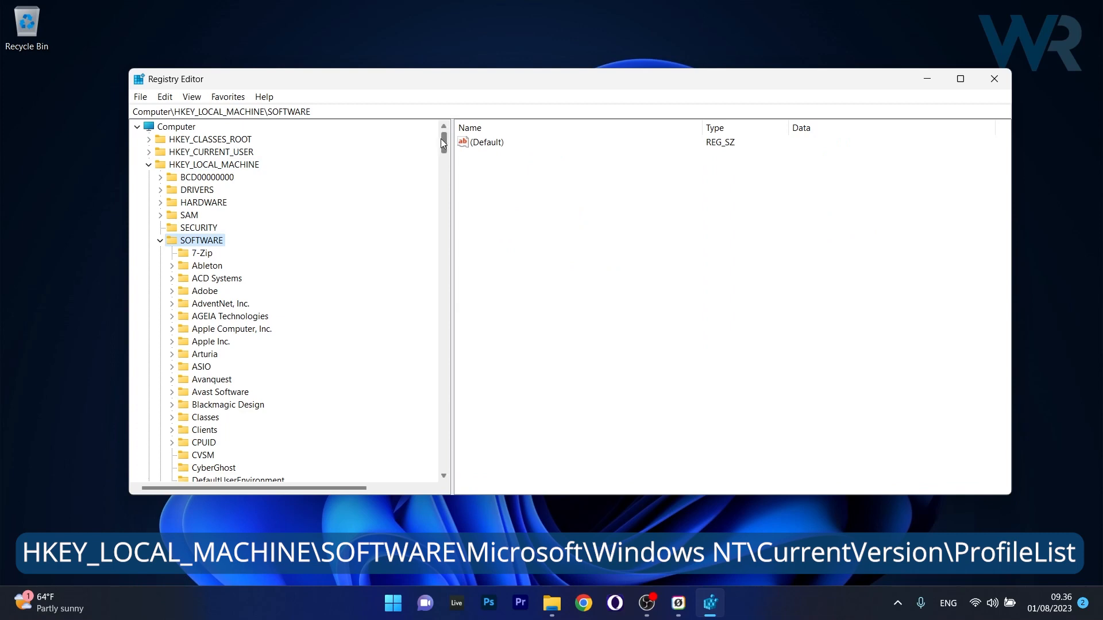
pyautogui.scroll(-3)
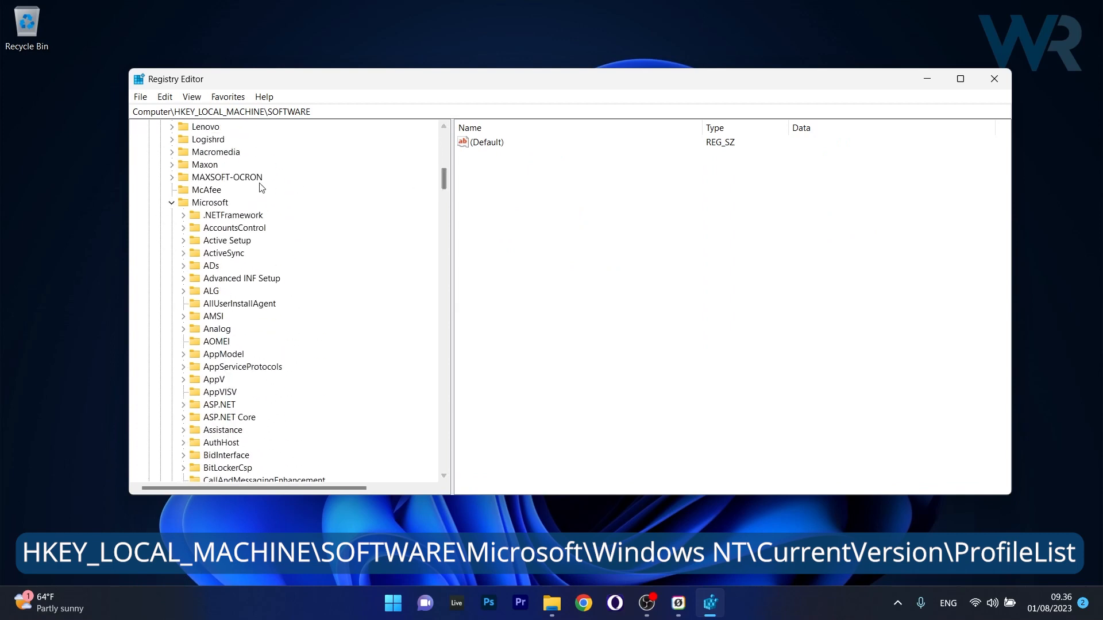
pyautogui.scroll(-3)
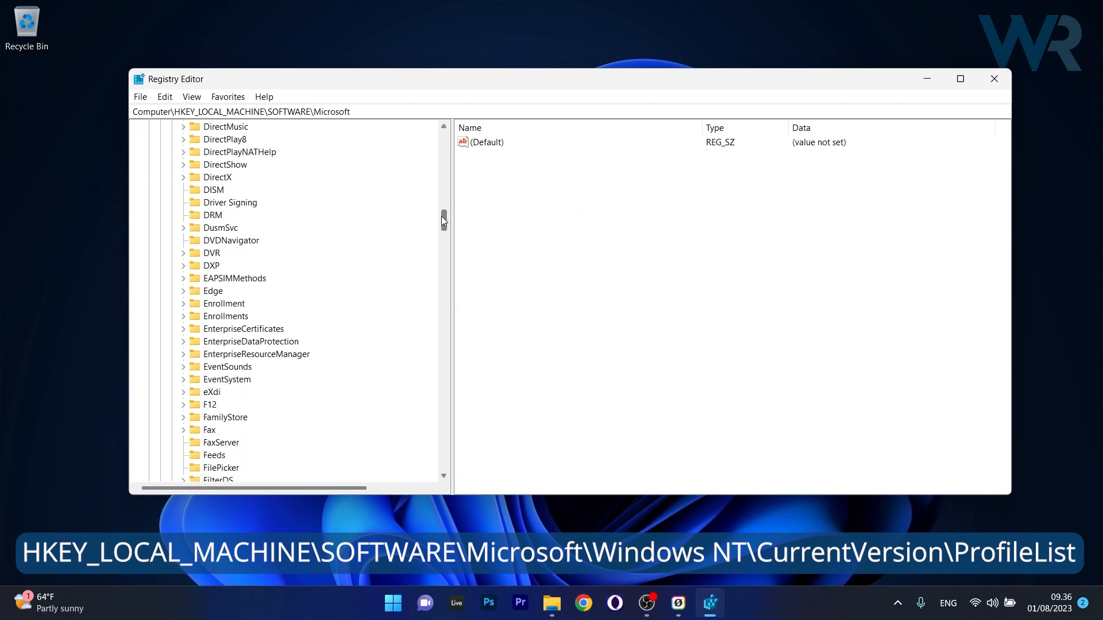
pyautogui.scroll(-3)
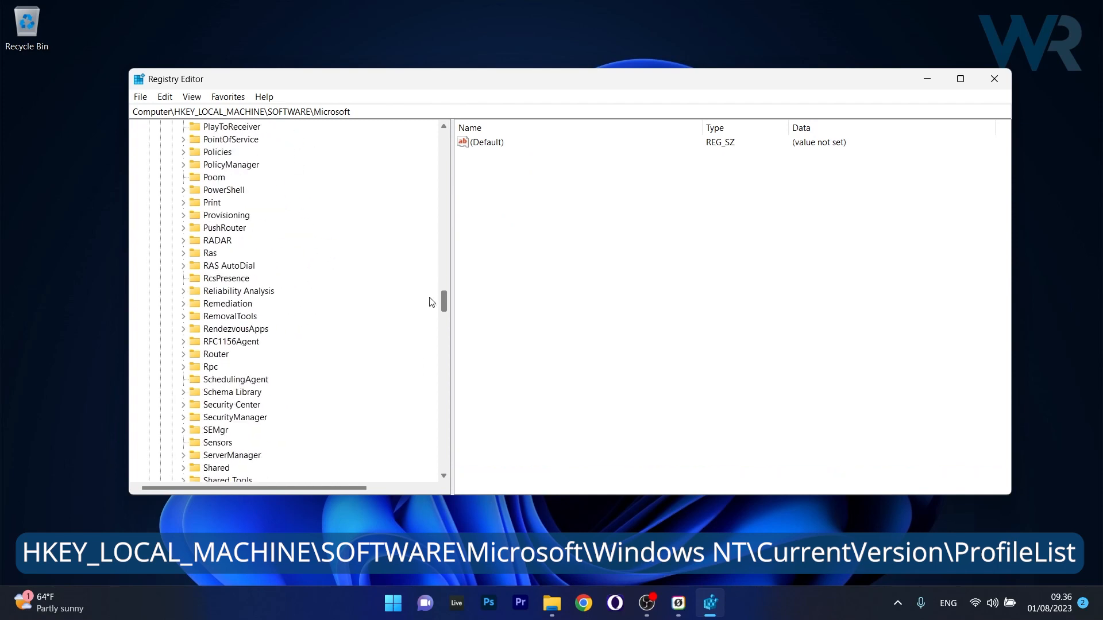
pyautogui.click(183, 228)
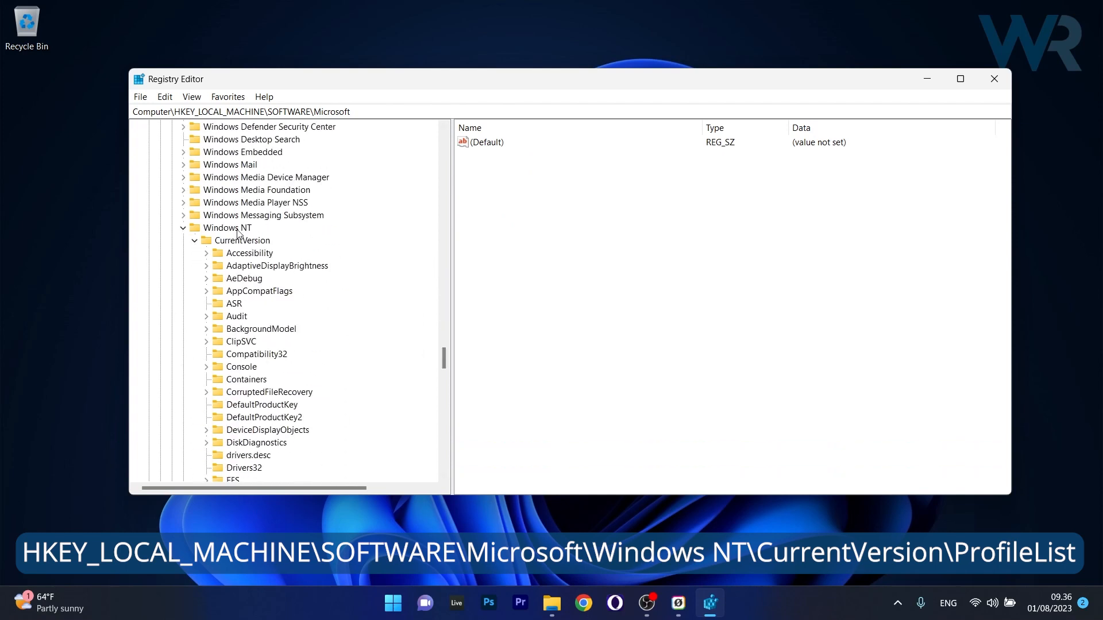
pyautogui.scroll(-3)
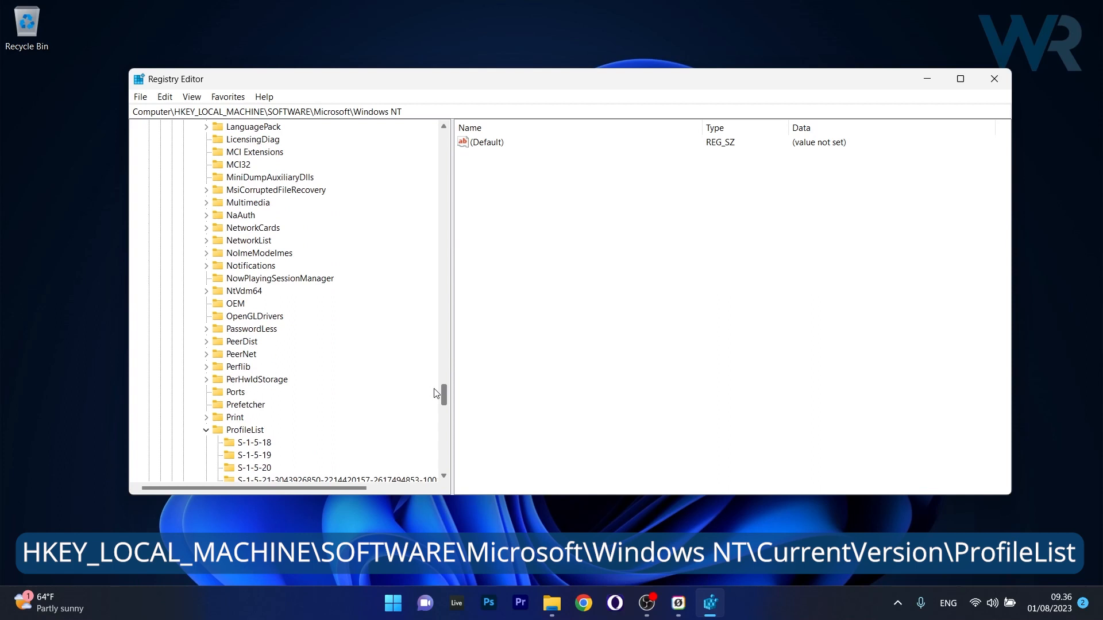
pyautogui.click(247, 429)
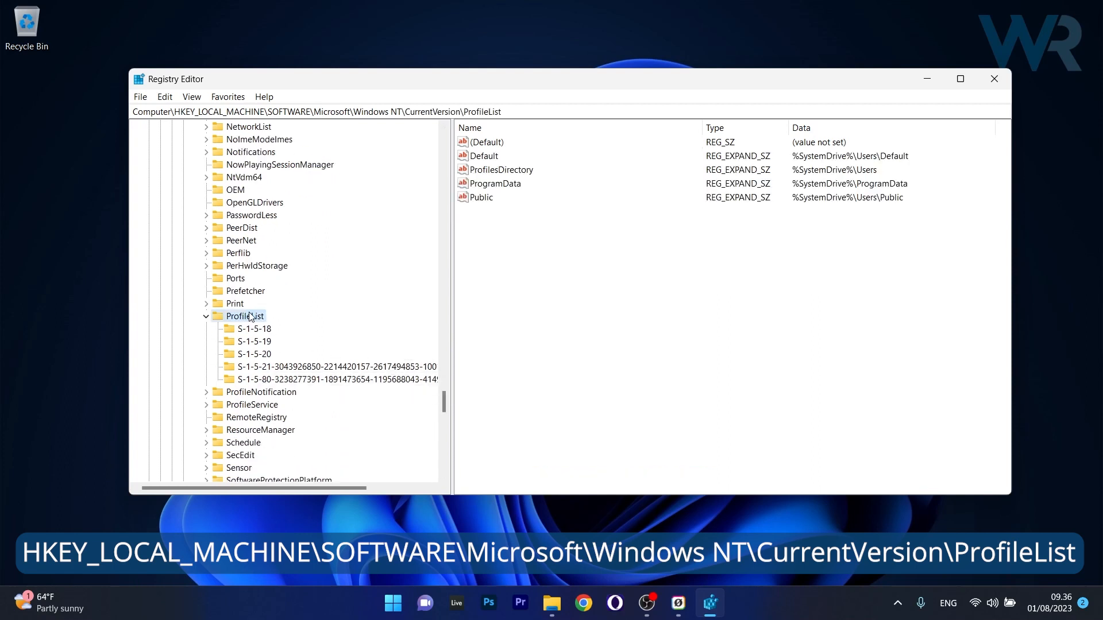
pyautogui.moveTo(257, 322)
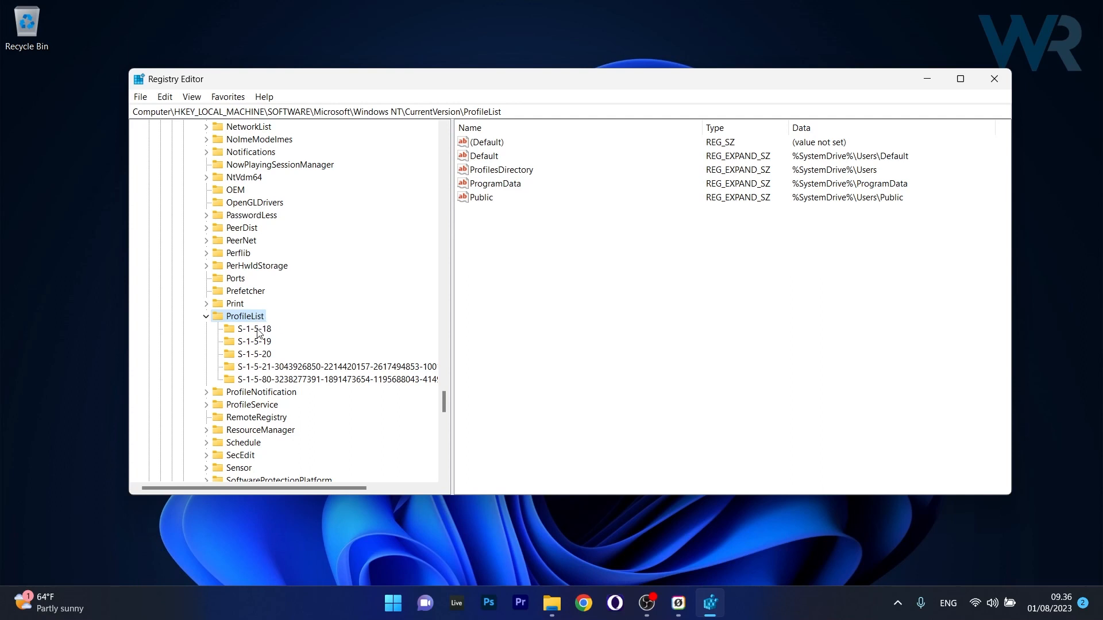
# - Inspect the S-1-5-18, S-1-5-19 and S-1-5-21 entries and the ProfileImagePath value
pyautogui.click(253, 329)
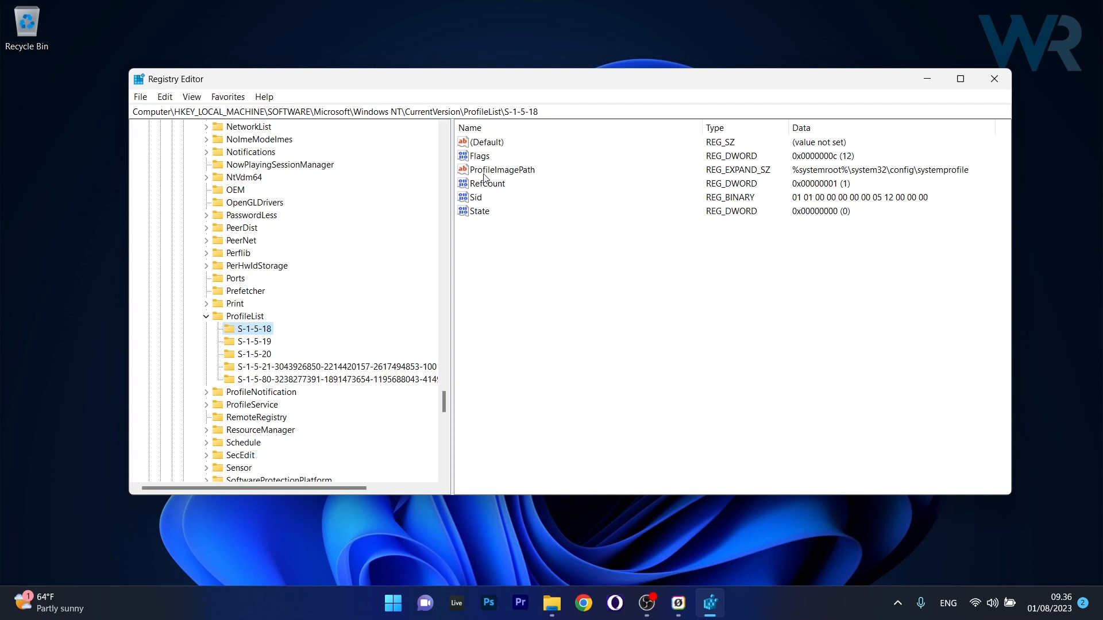
pyautogui.moveTo(919, 182)
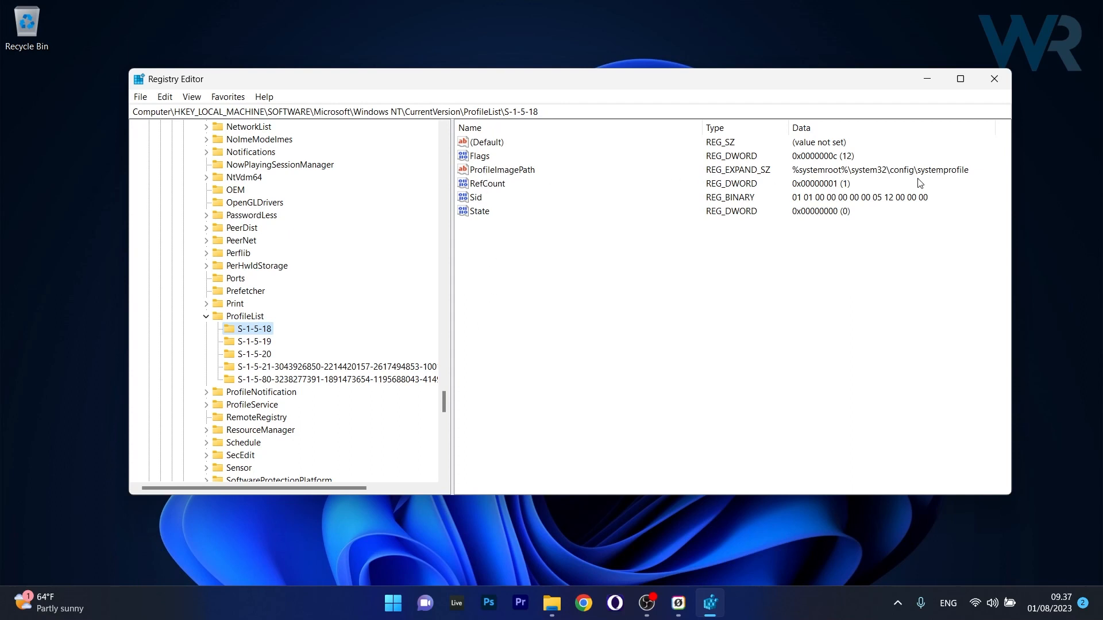
pyautogui.click(253, 341)
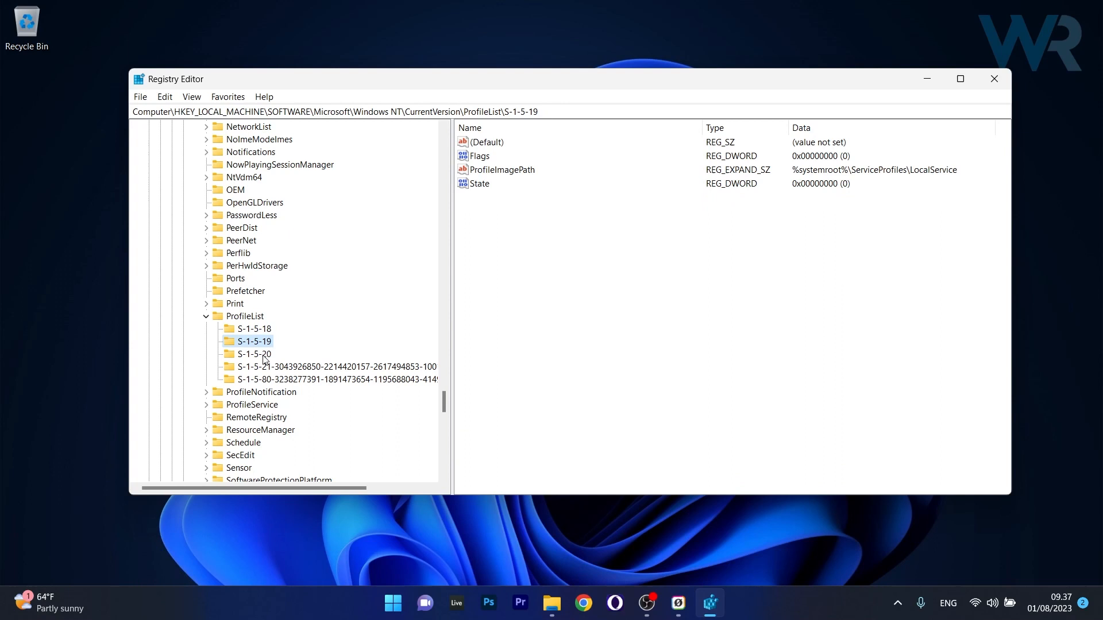
pyautogui.click(331, 366)
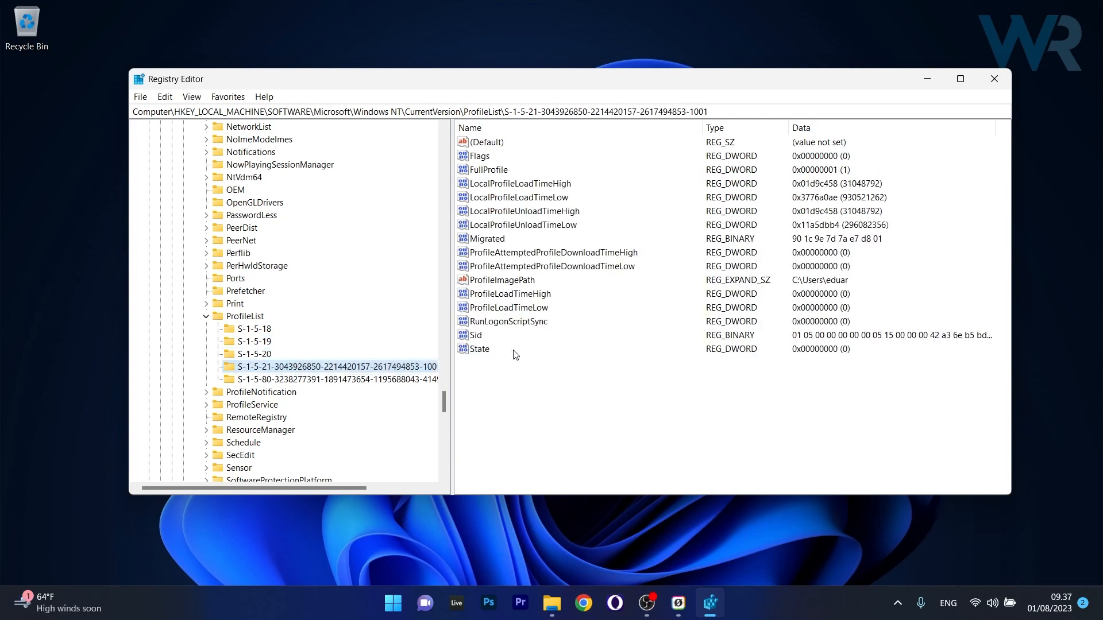
pyautogui.click(503, 280)
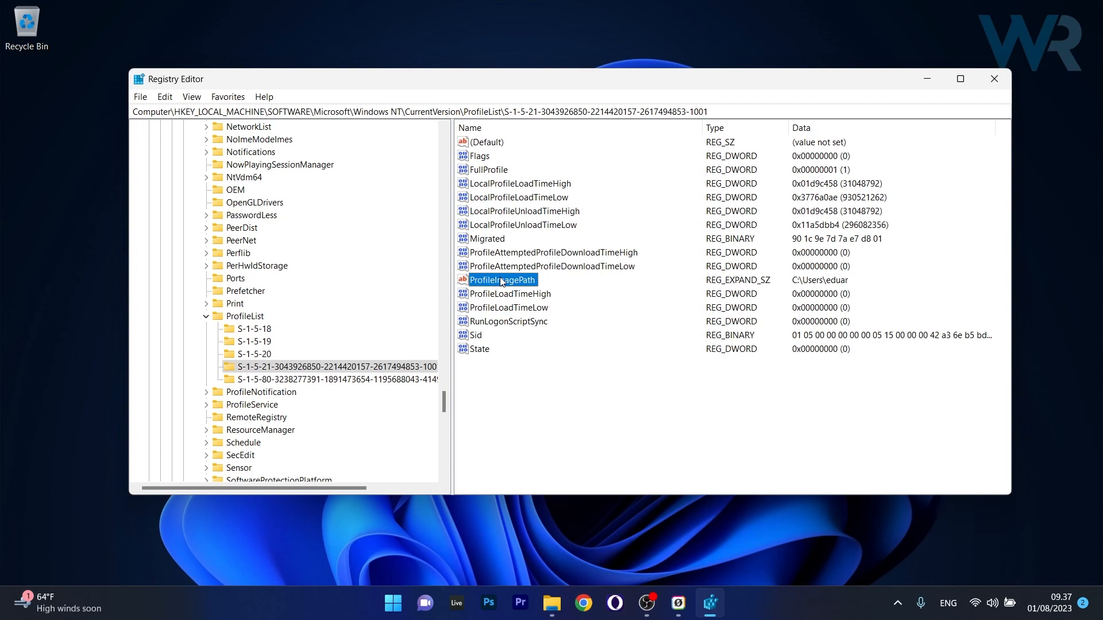
# - Keep State at 0, add then delete a RefCount DWORD, and close Registry Editor
pyautogui.doubleClick(480, 349)
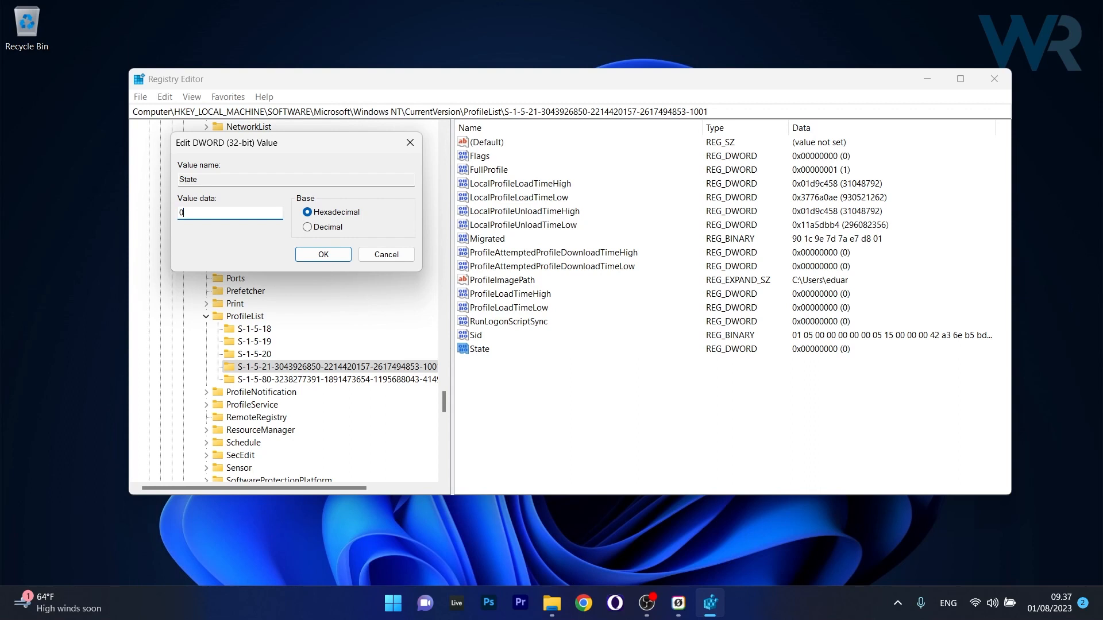
pyautogui.click(322, 254)
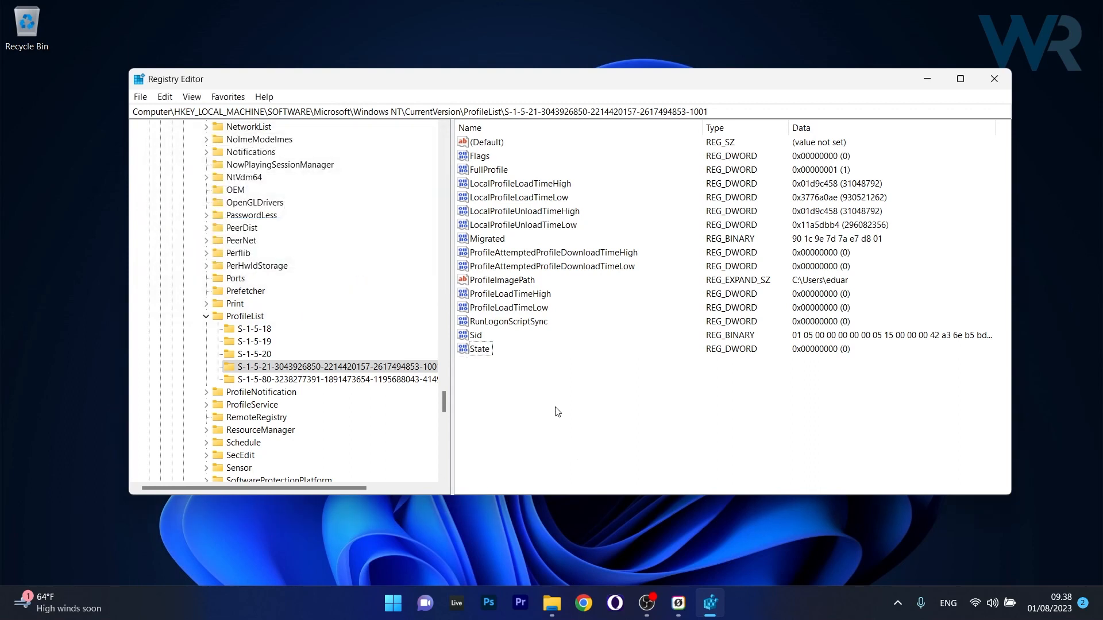
pyautogui.rightClick(555, 411)
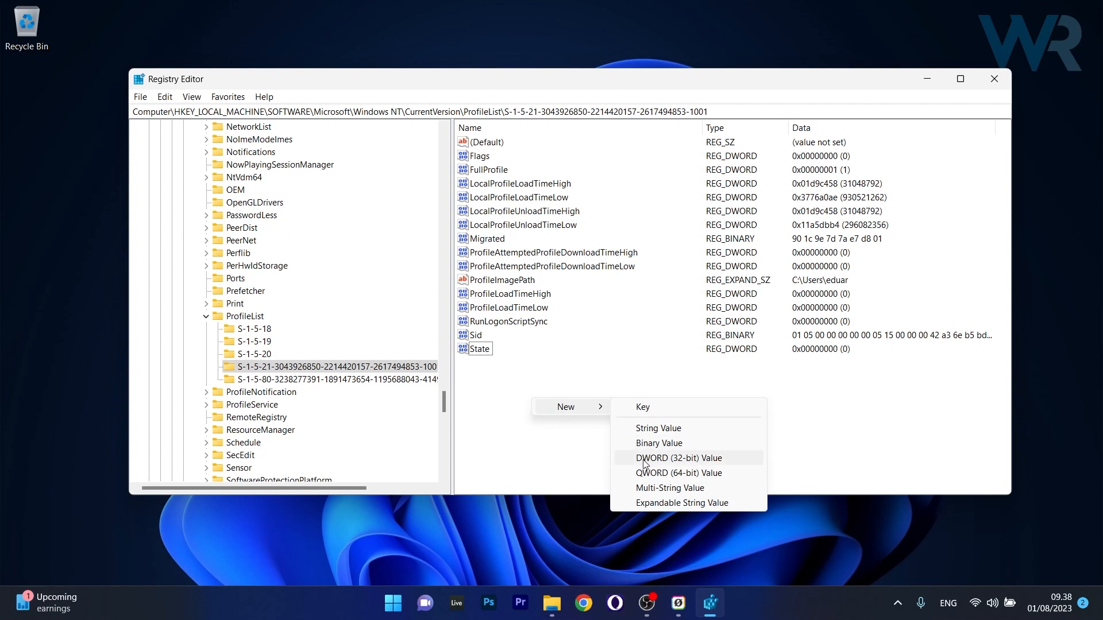
pyautogui.click(680, 458)
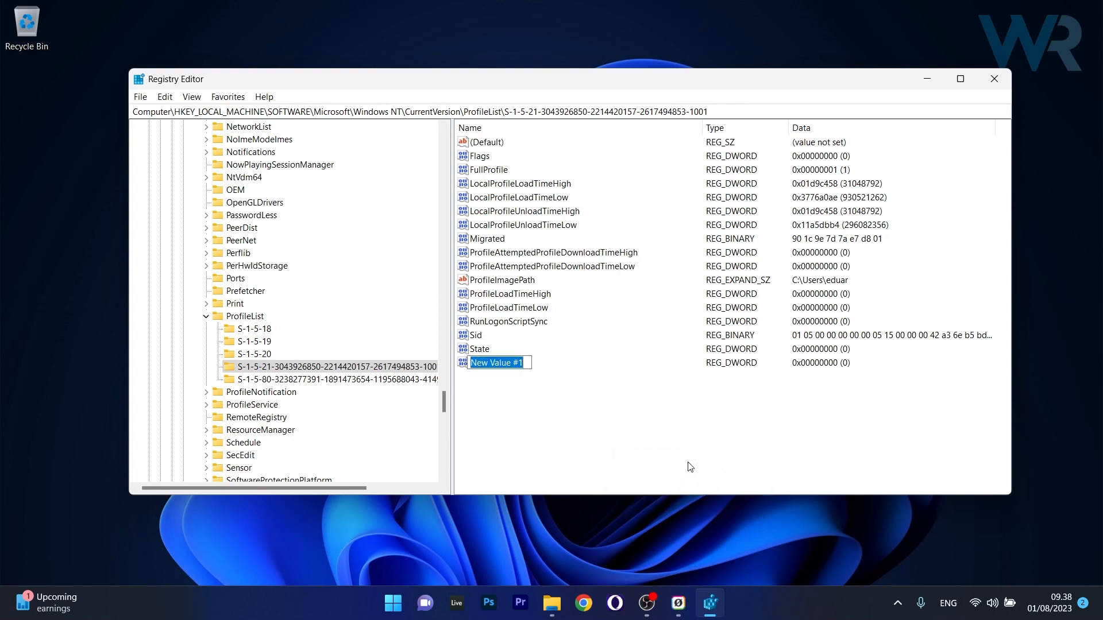
pyautogui.write('RefCount')
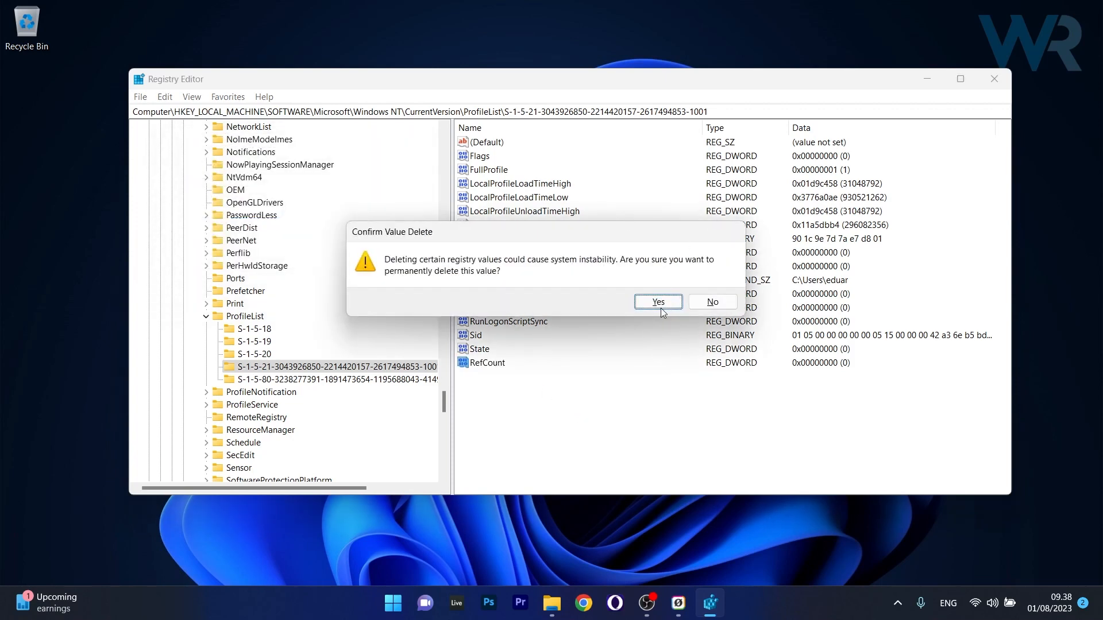
pyautogui.click(657, 302)
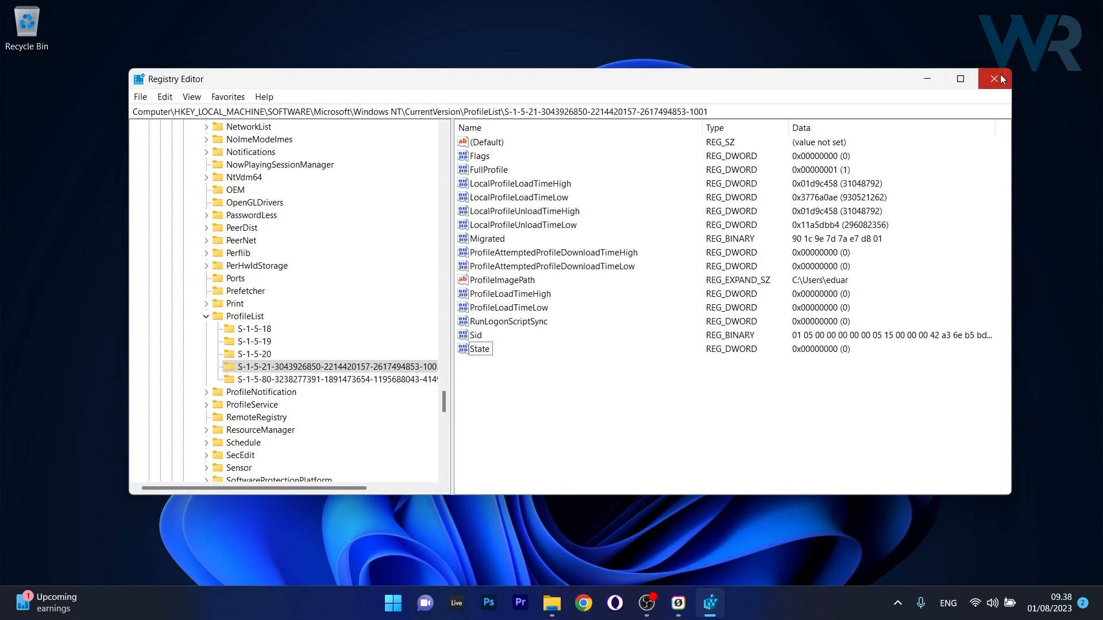
pyautogui.click(994, 79)
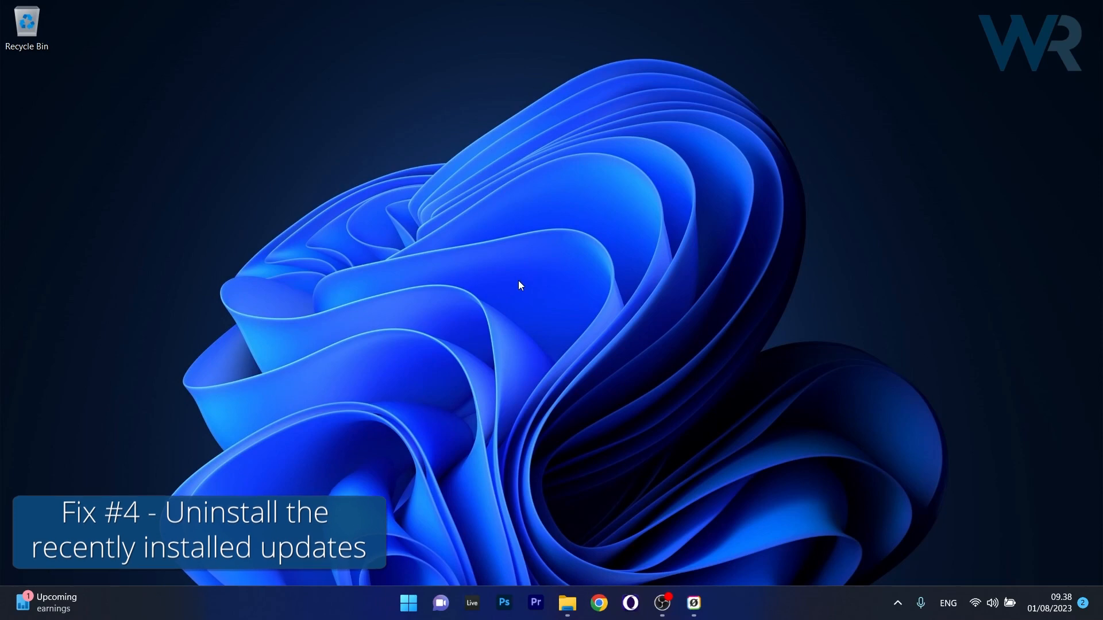
pyautogui.click(408, 602)
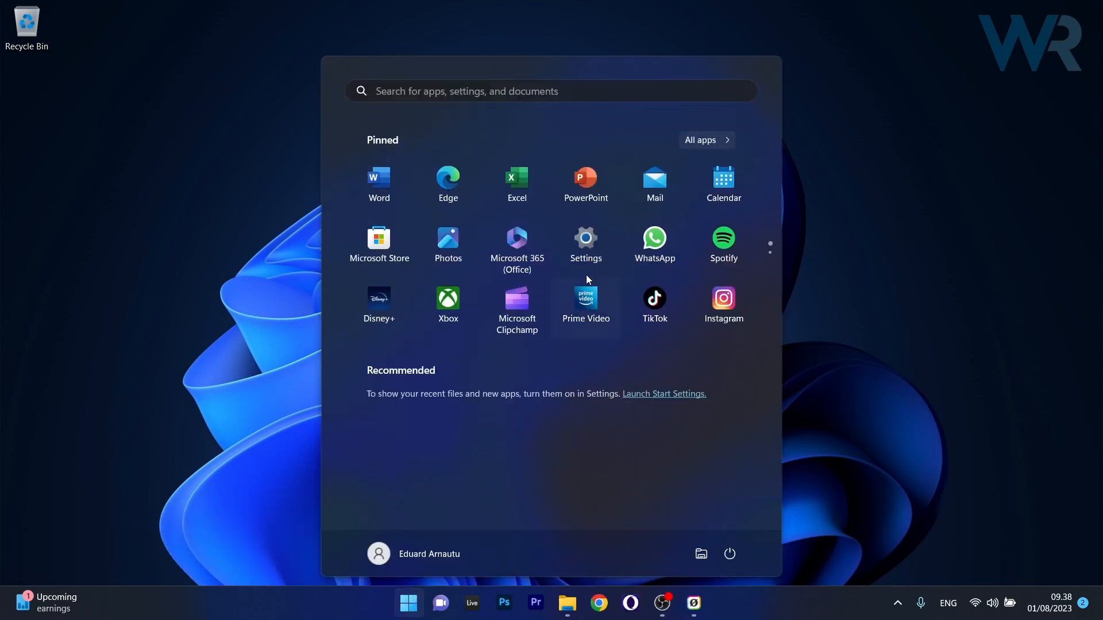
pyautogui.click(585, 238)
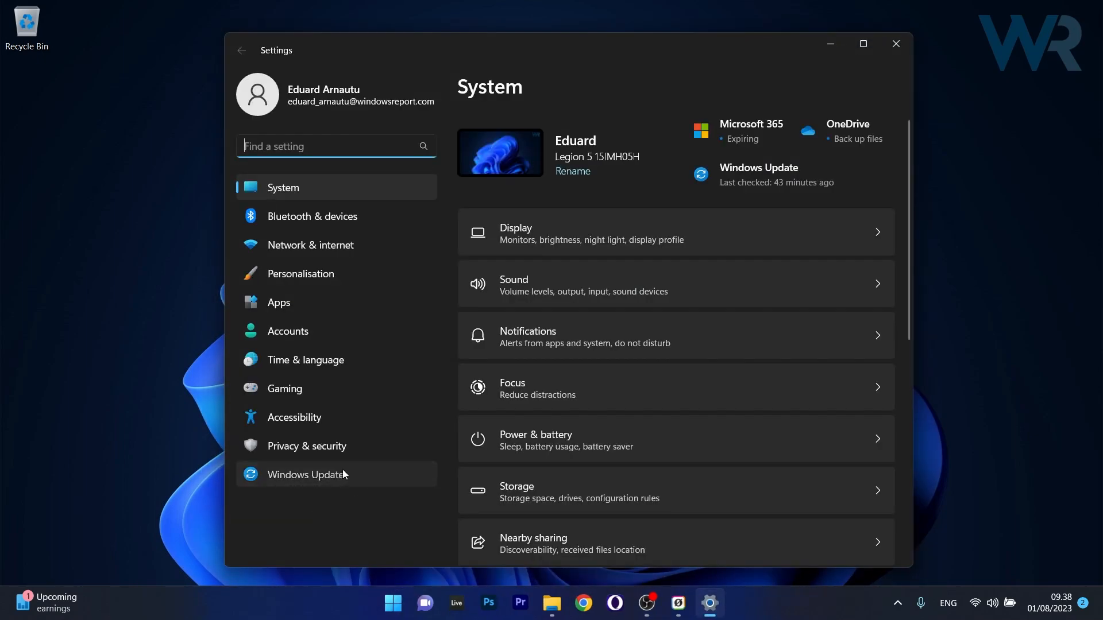
pyautogui.click(305, 473)
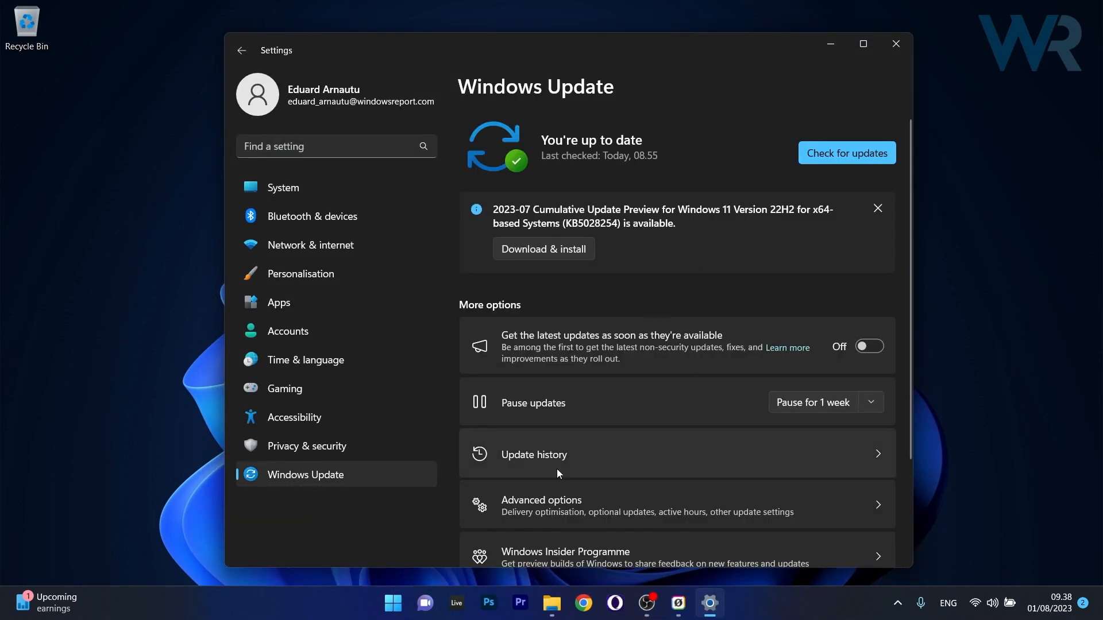
pyautogui.click(533, 454)
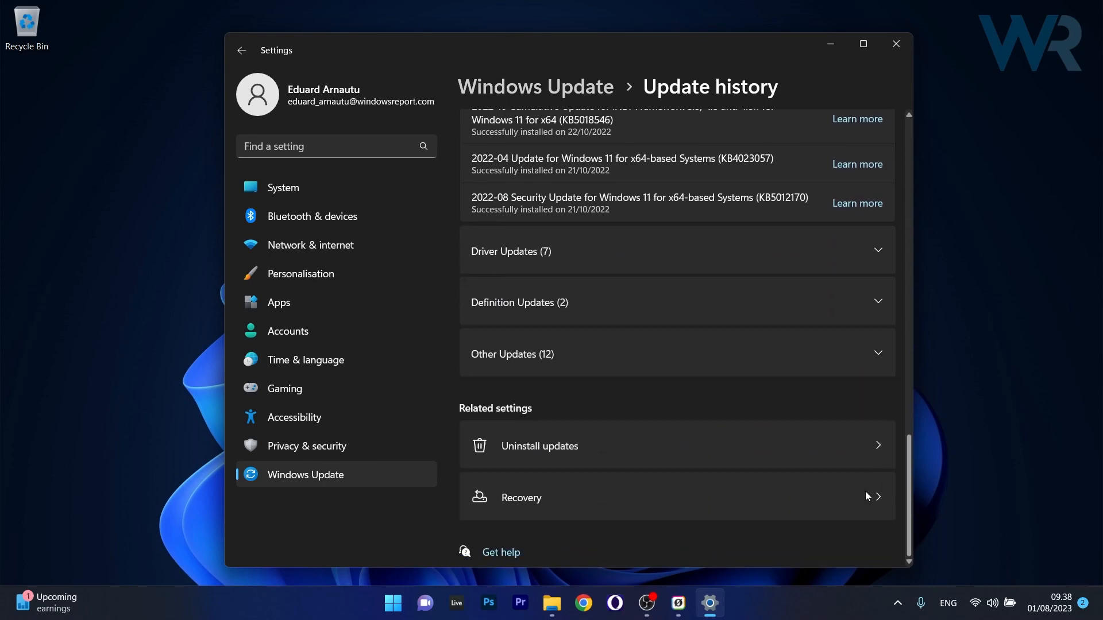
pyautogui.click(539, 446)
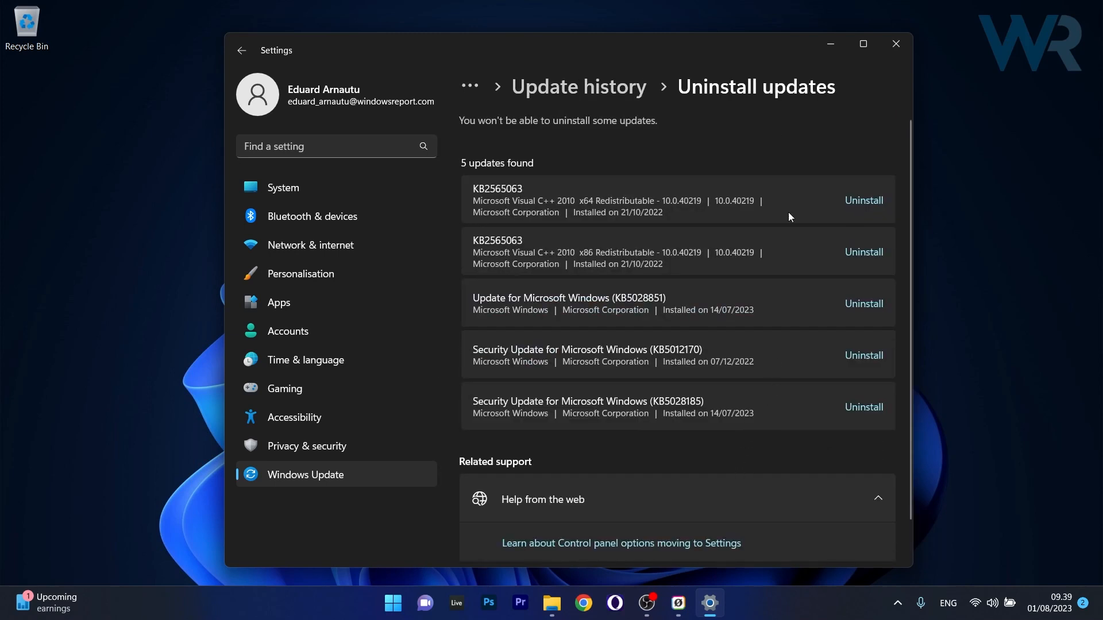
pyautogui.moveTo(752, 182)
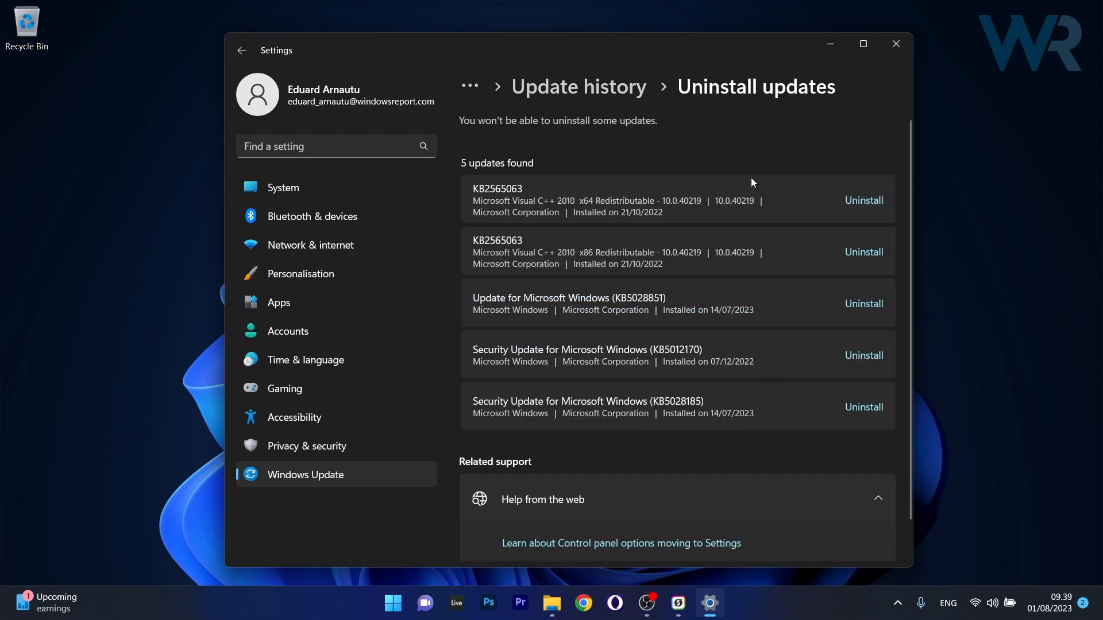
pyautogui.moveTo(896, 65)
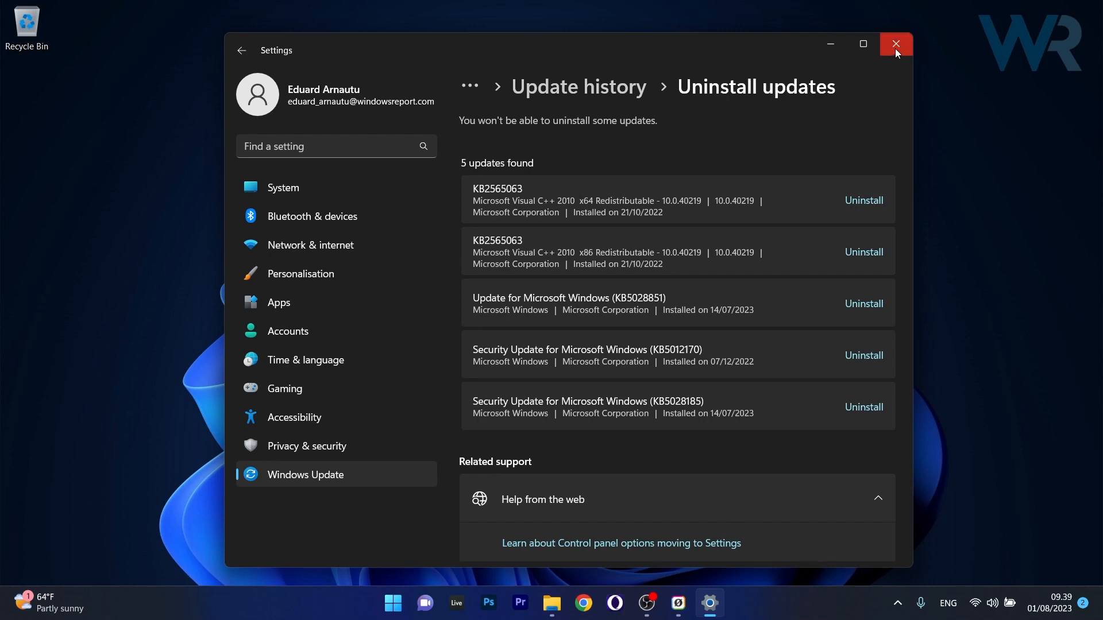
pyautogui.click(895, 44)
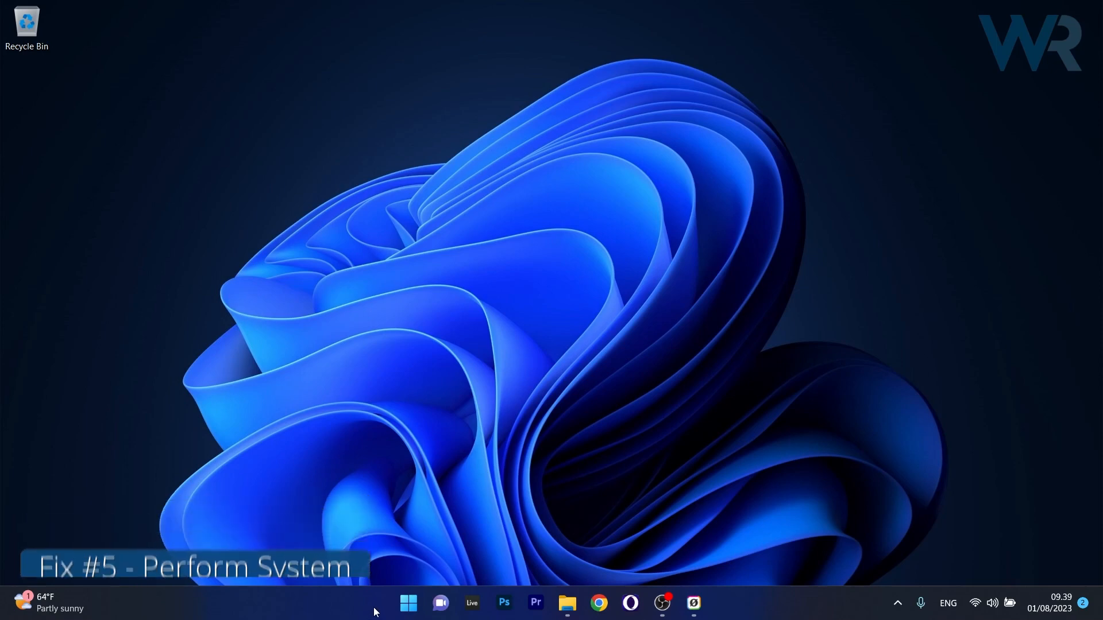
pyautogui.click(407, 602)
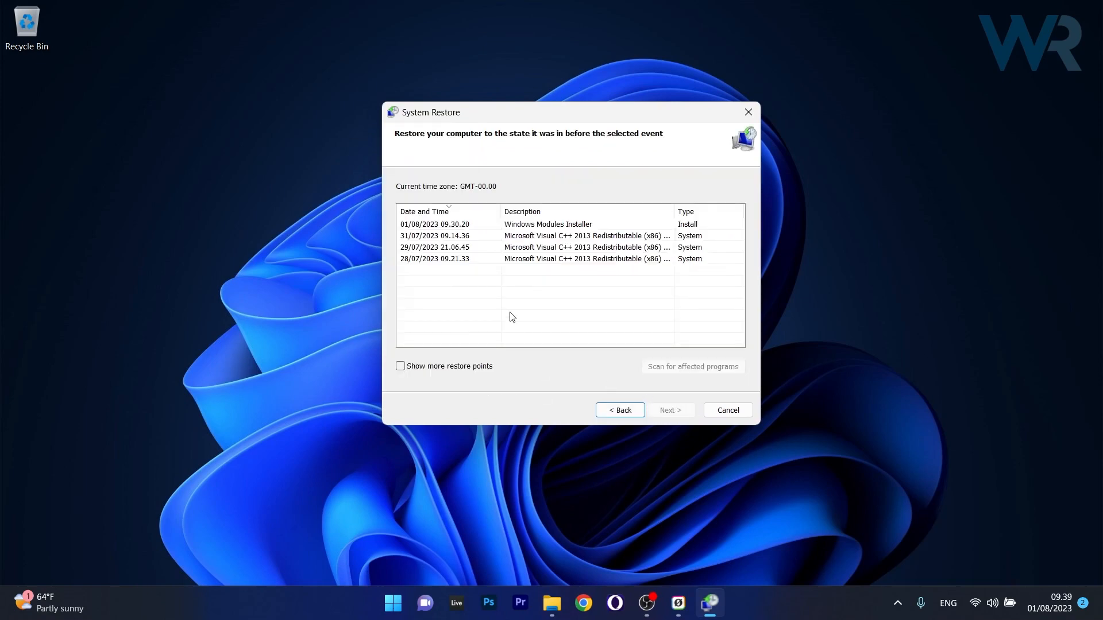
pyautogui.moveTo(524, 232)
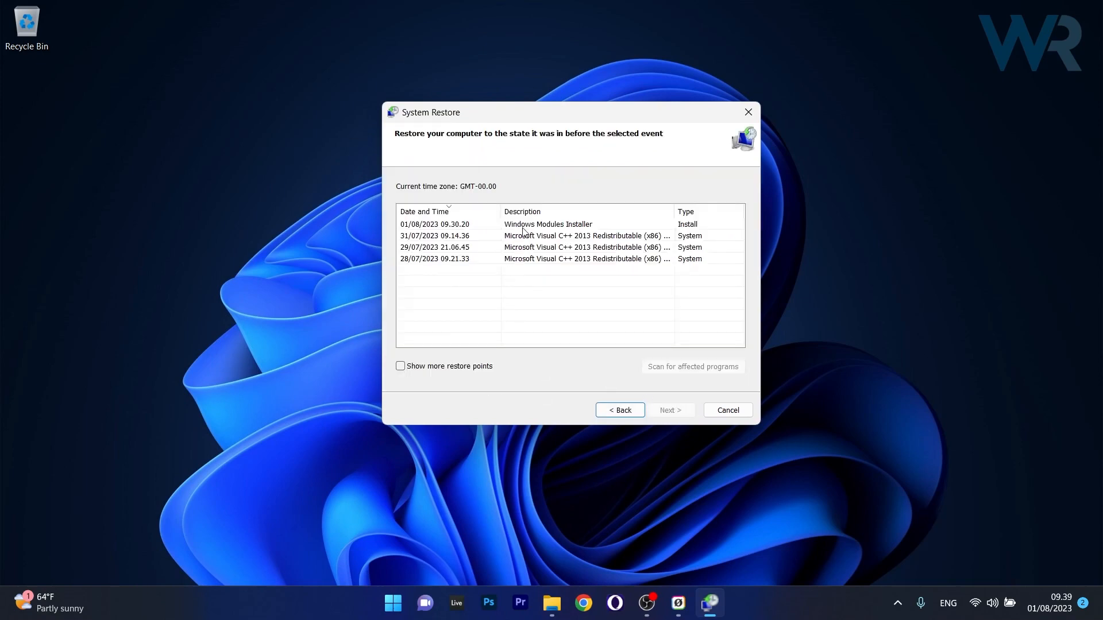
pyautogui.click(547, 224)
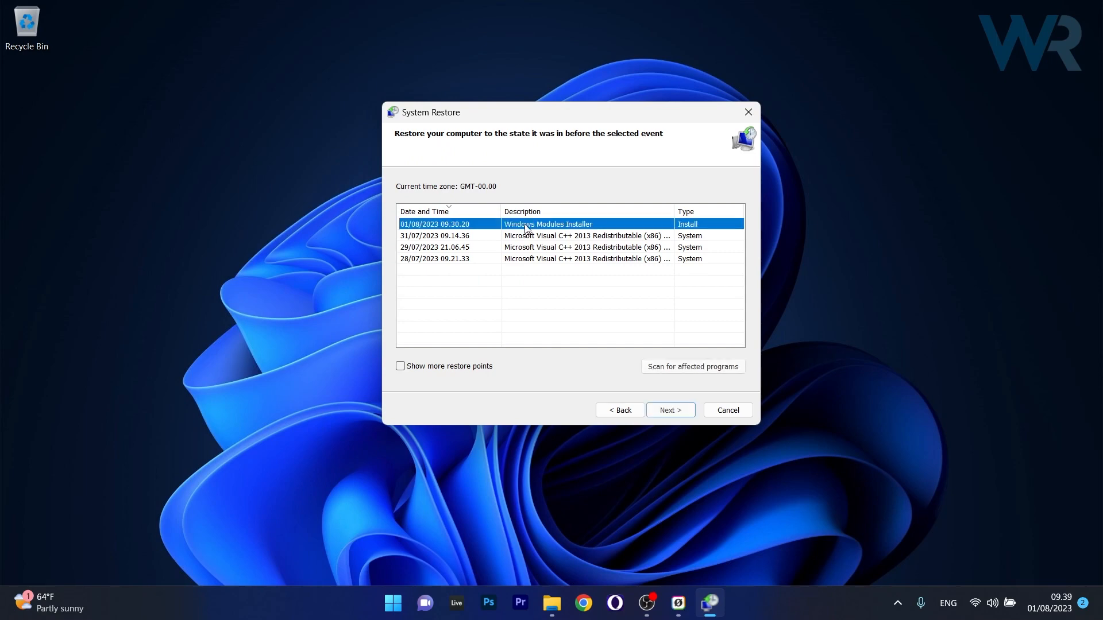
pyautogui.click(669, 410)
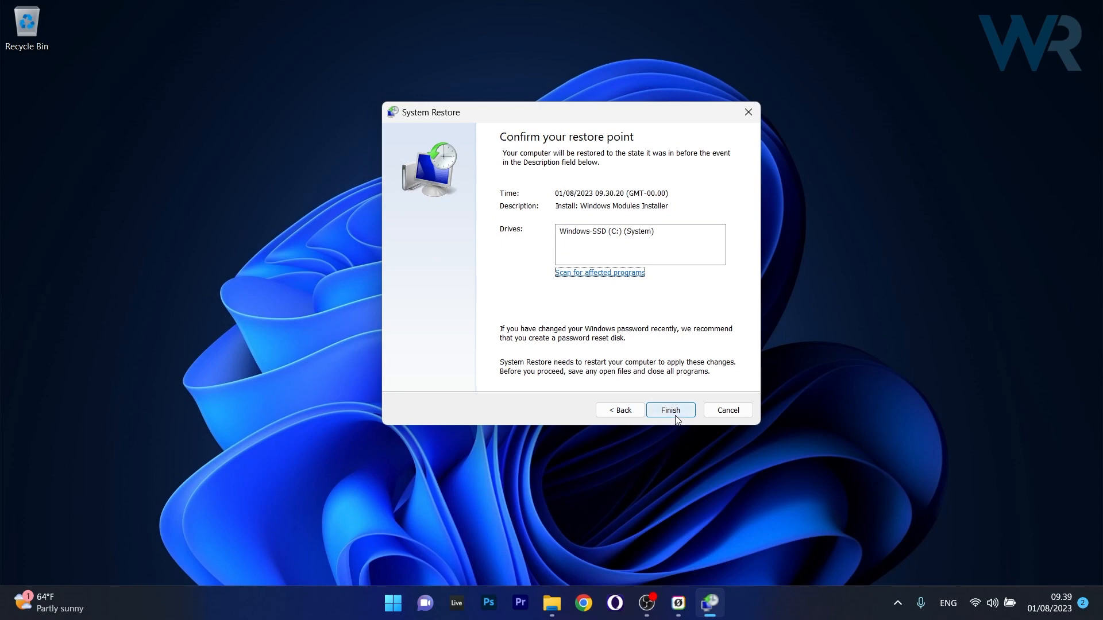
pyautogui.moveTo(733, 312)
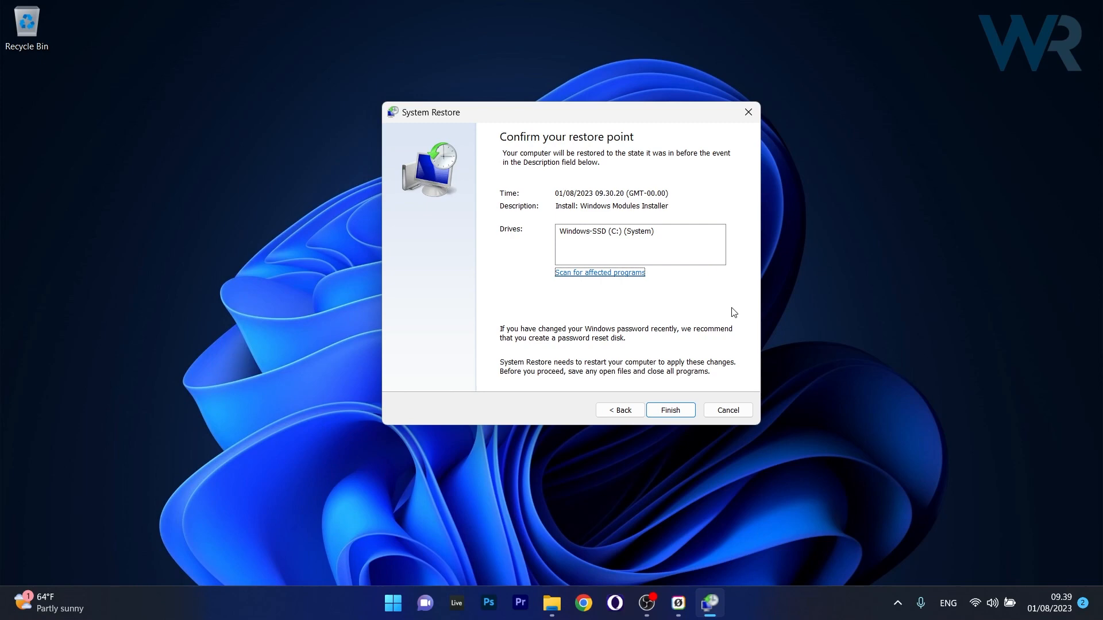
pyautogui.moveTo(748, 112)
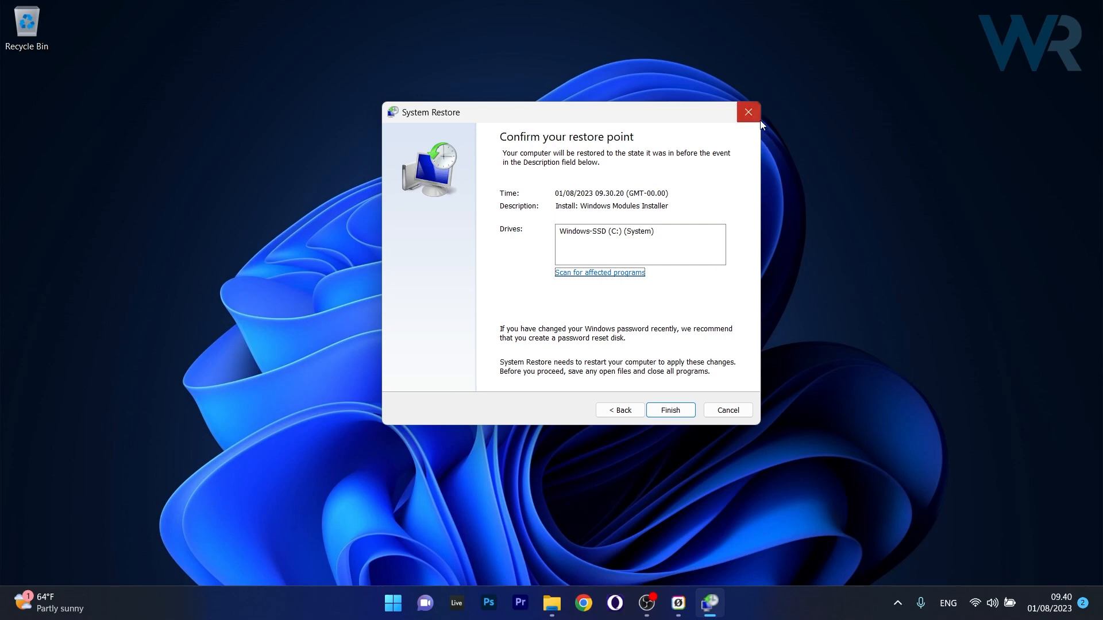
pyautogui.click(748, 112)
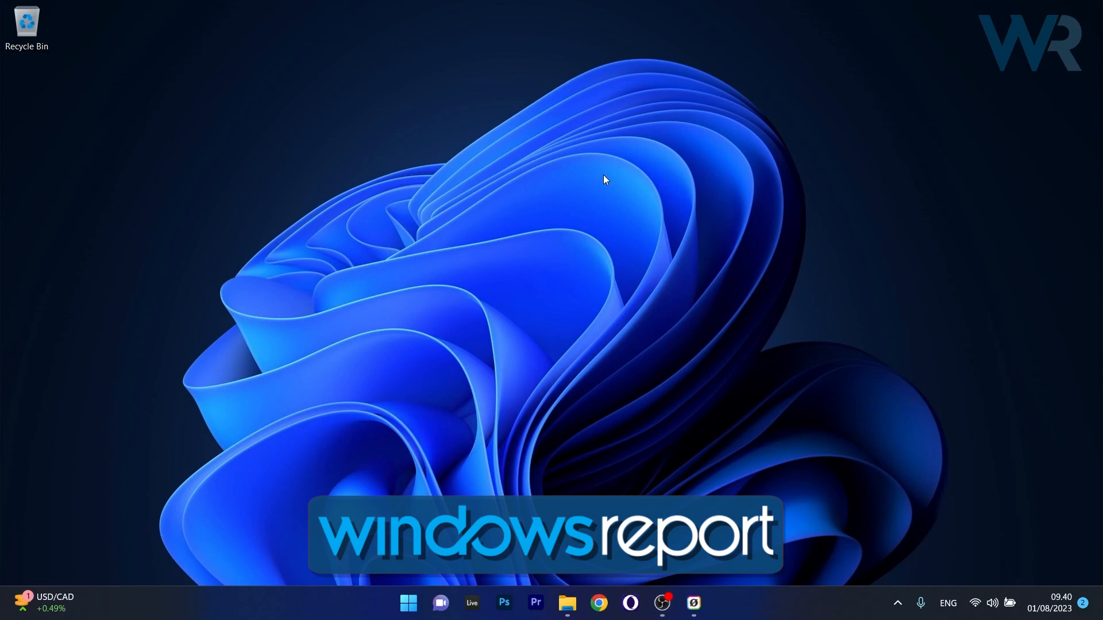
pyautogui.moveTo(610, 241)
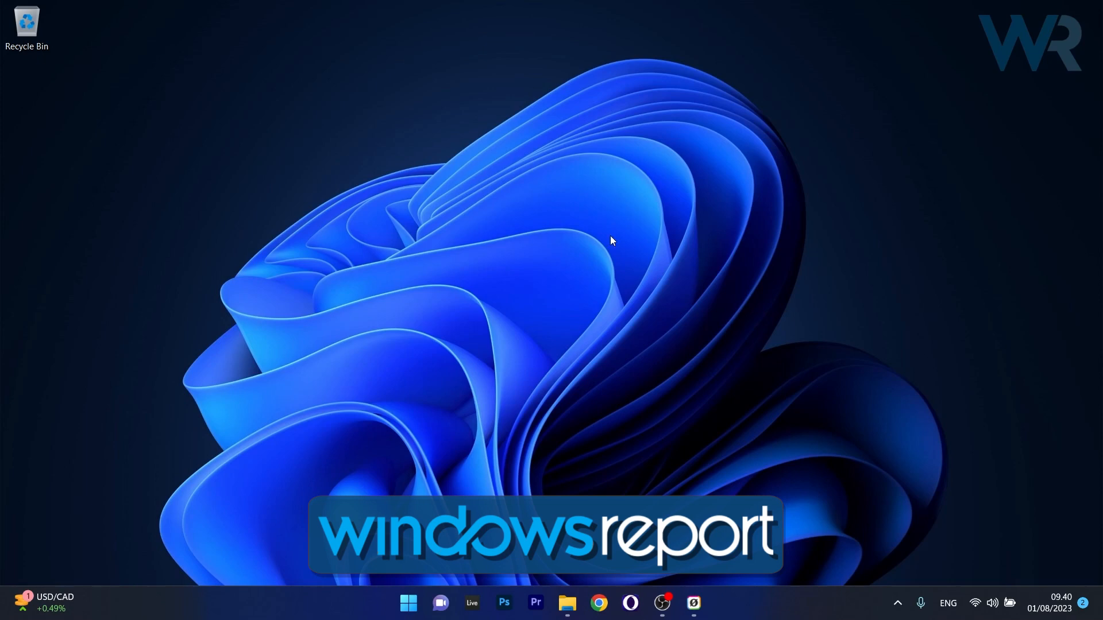